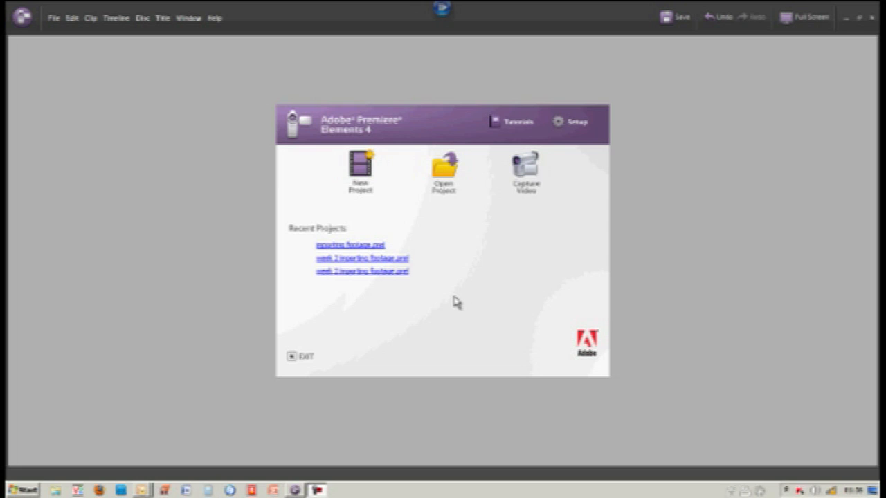
{"action": "mouse_move", "coordinate": [386, 194]}
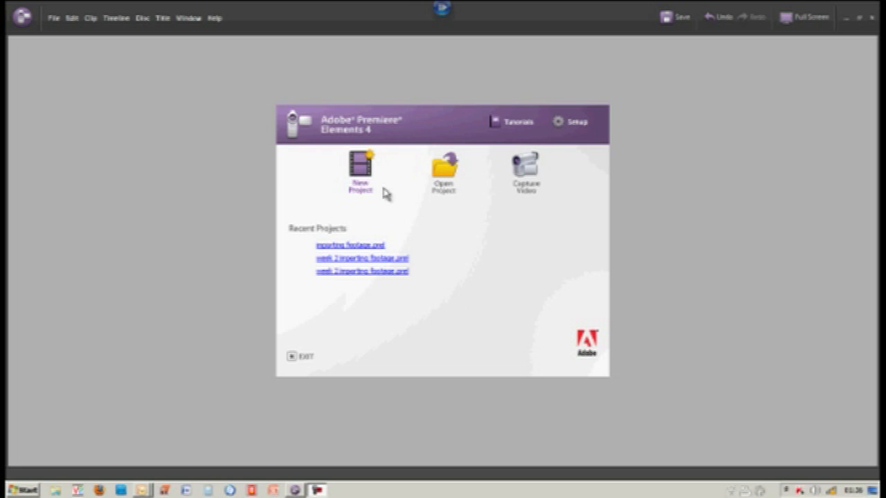
{"action": "mouse_move", "coordinate": [360, 171]}
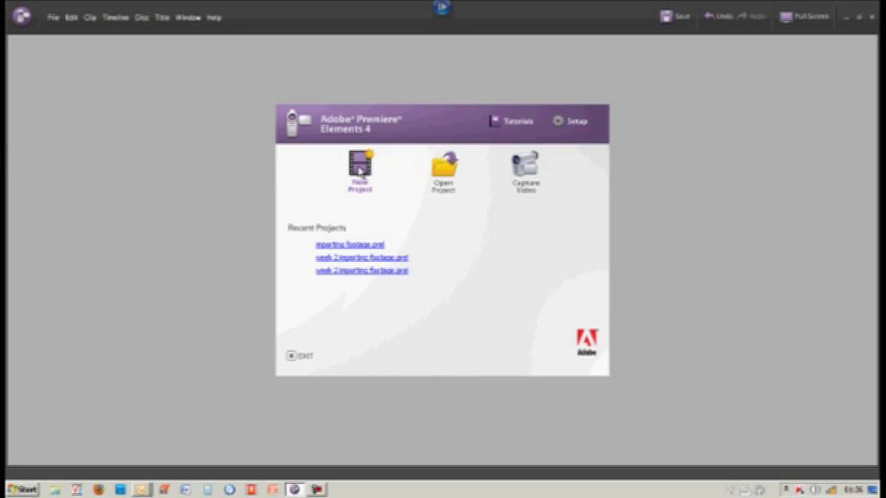
Begin a new project from the welcome screen named 'importing footage from files and folders'.
{"action": "left_click", "coordinate": [360, 170]}
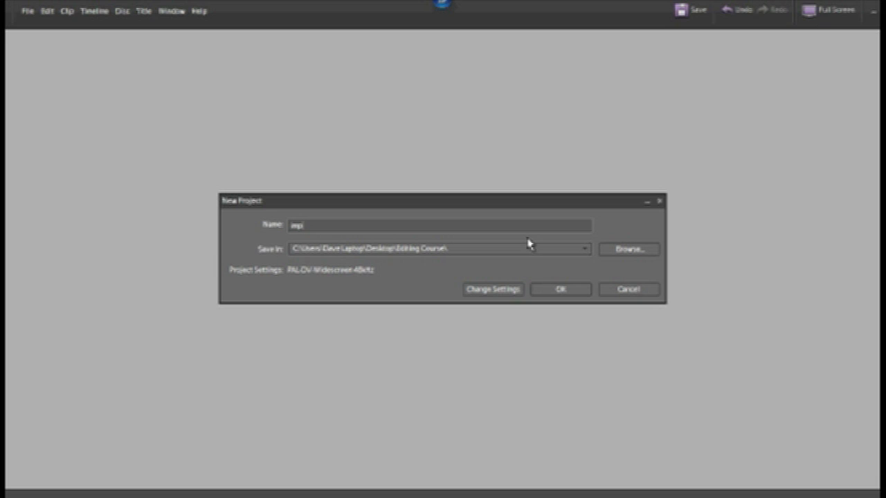
{"action": "type", "text": "importing"}
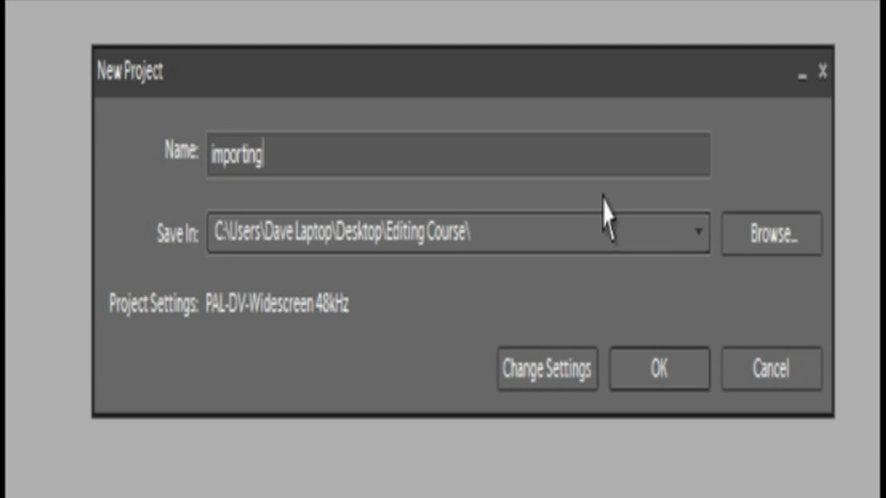
{"action": "type", "text": "footag"}
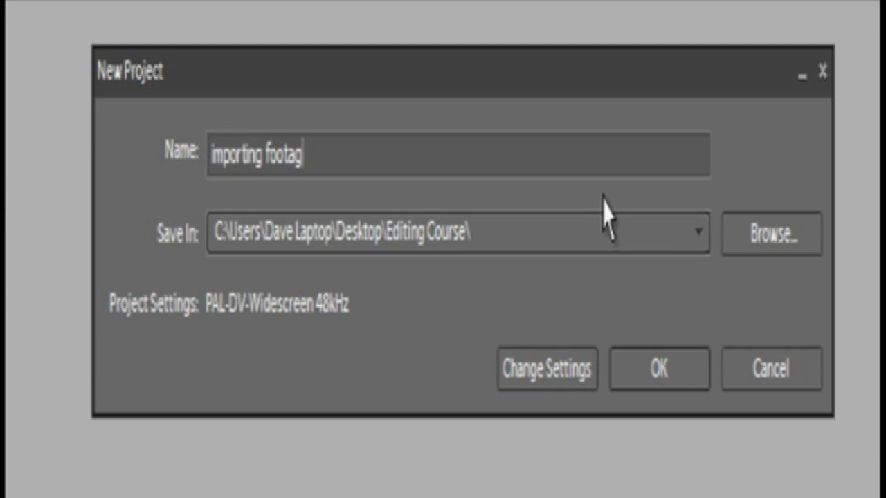
{"action": "type", "text": "e from"}
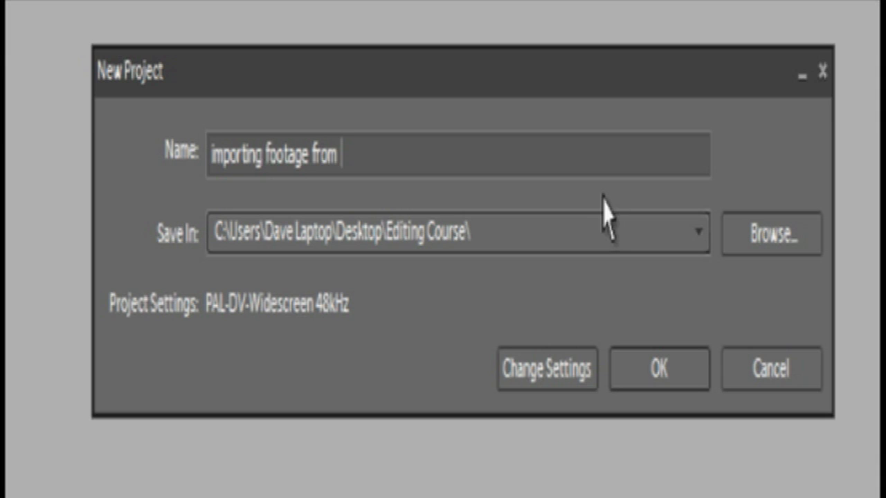
{"action": "type", "text": "files and"}
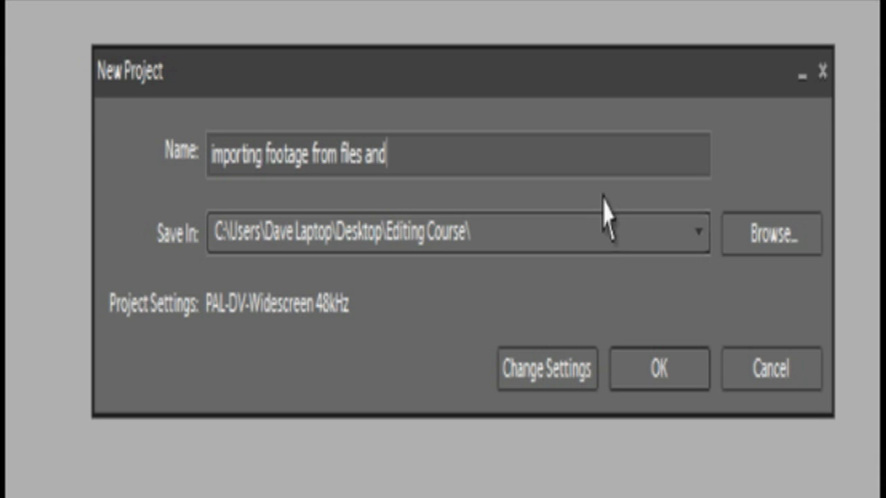
{"action": "type", "text": "folders"}
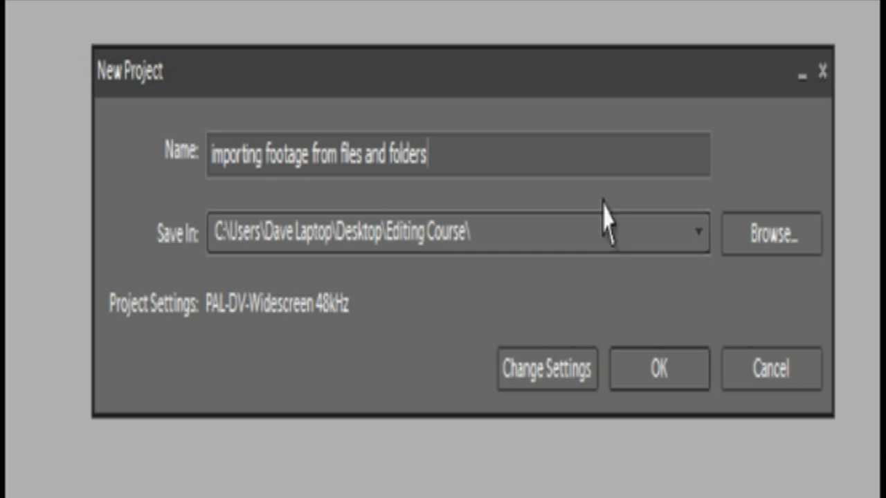
{"action": "mouse_move", "coordinate": [396, 308]}
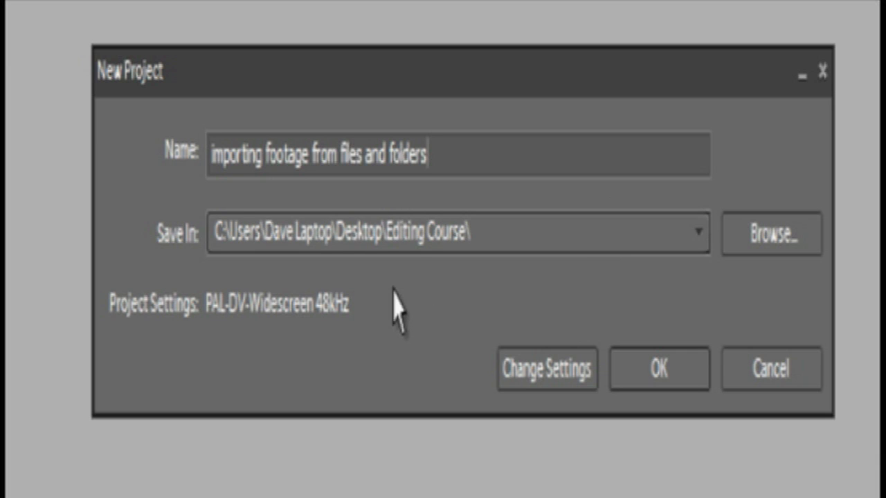
{"action": "mouse_move", "coordinate": [419, 284]}
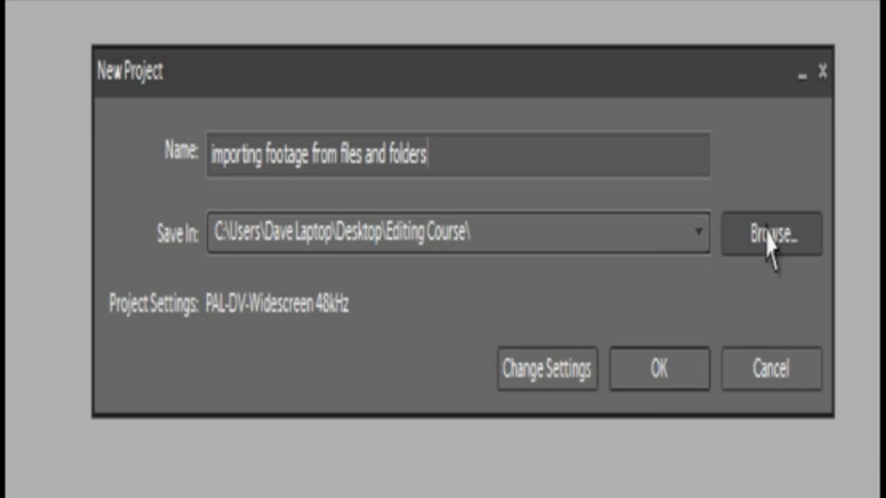
Choose the desktop Editing Course folder as the project's save location.
{"action": "left_click", "coordinate": [770, 233]}
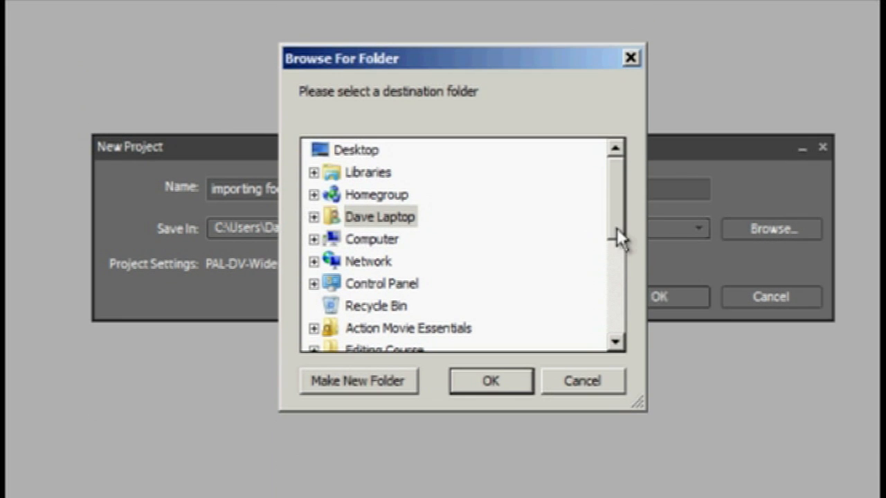
{"action": "scroll", "scroll_direction": "down", "scroll_amount": 3}
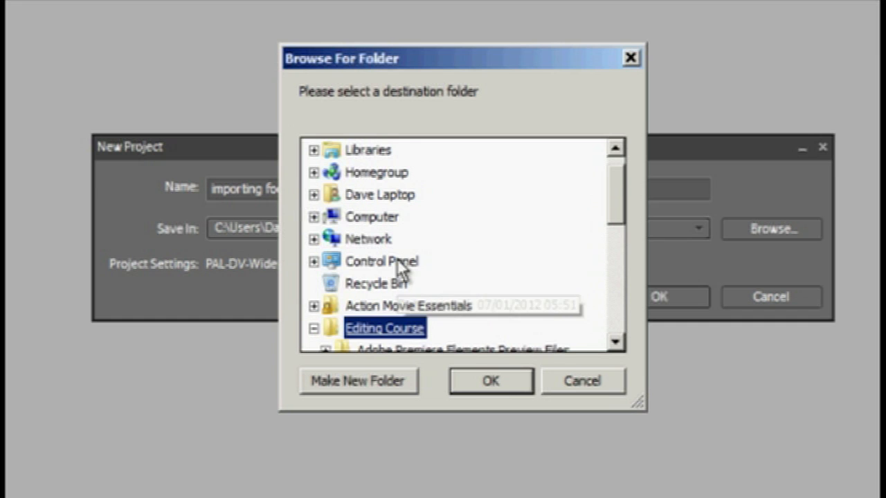
{"action": "mouse_move", "coordinate": [491, 381]}
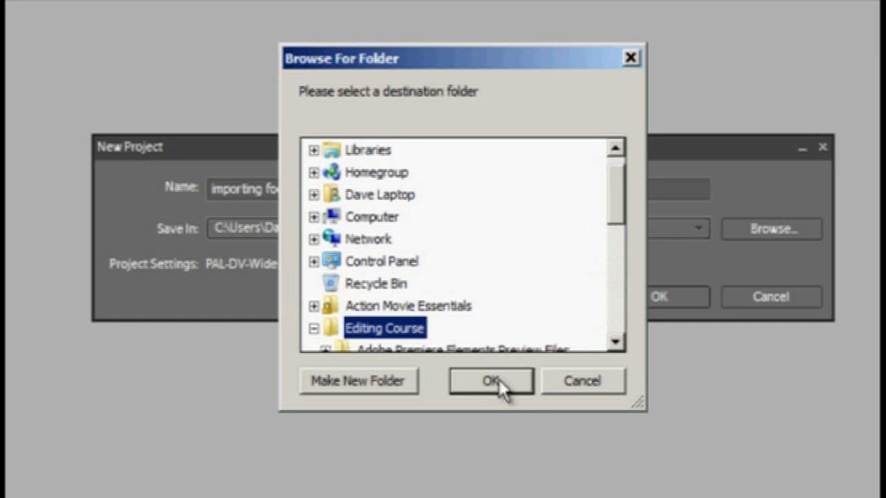
{"action": "left_click", "coordinate": [490, 381]}
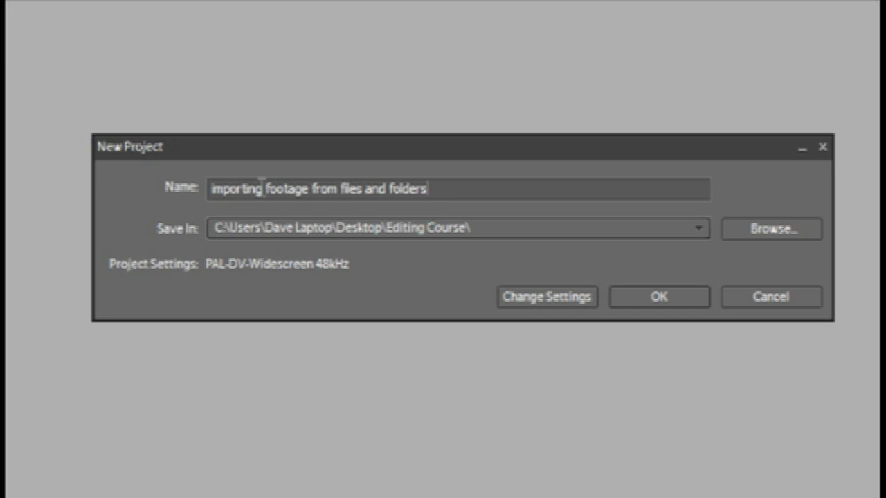
{"action": "mouse_move", "coordinate": [171, 249]}
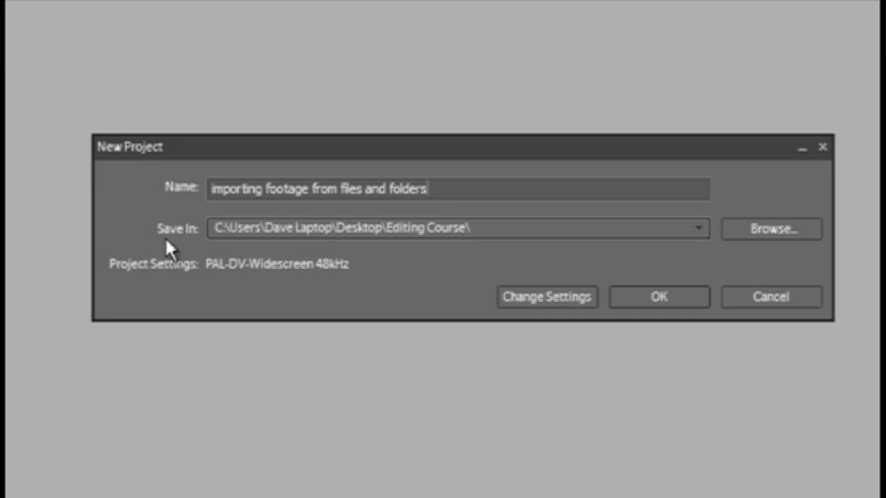
{"action": "mouse_move", "coordinate": [310, 232]}
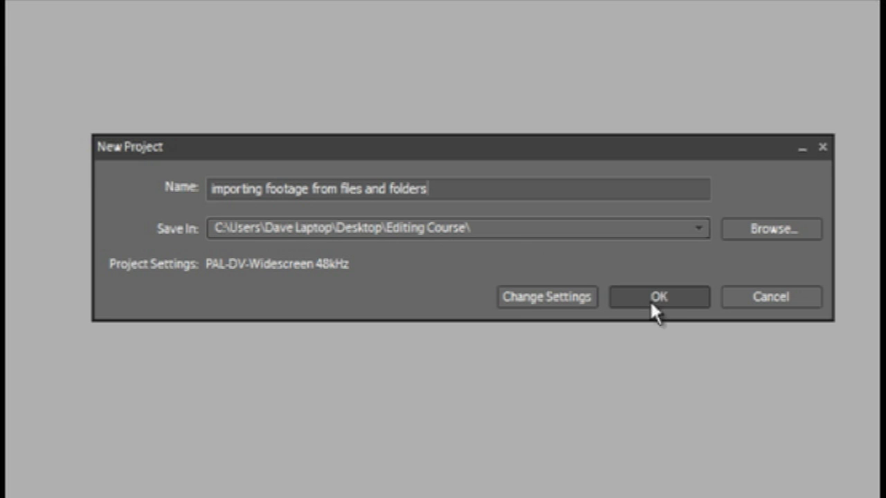
Create the project and display its empty Project media list.
{"action": "left_click", "coordinate": [658, 297]}
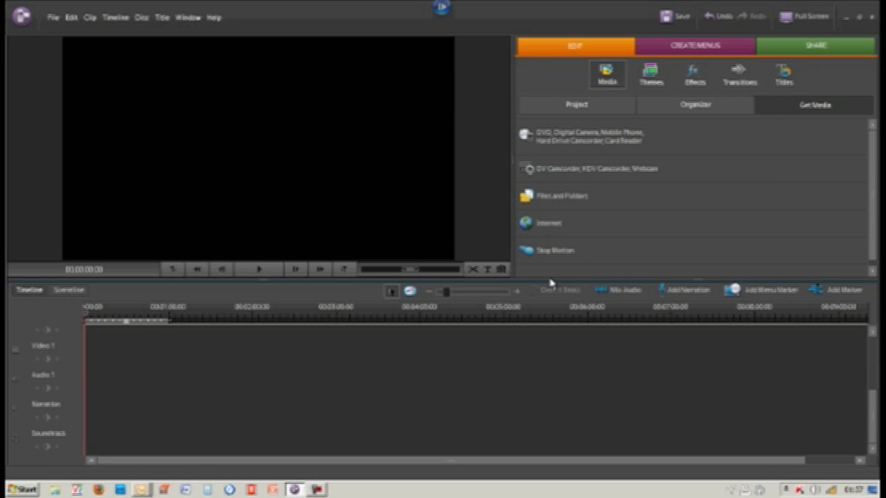
{"action": "mouse_move", "coordinate": [73, 45]}
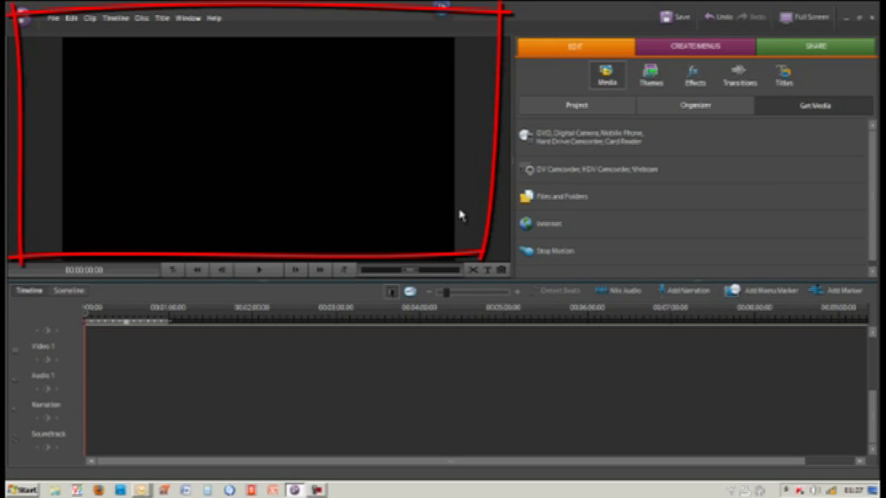
{"action": "mouse_move", "coordinate": [252, 233]}
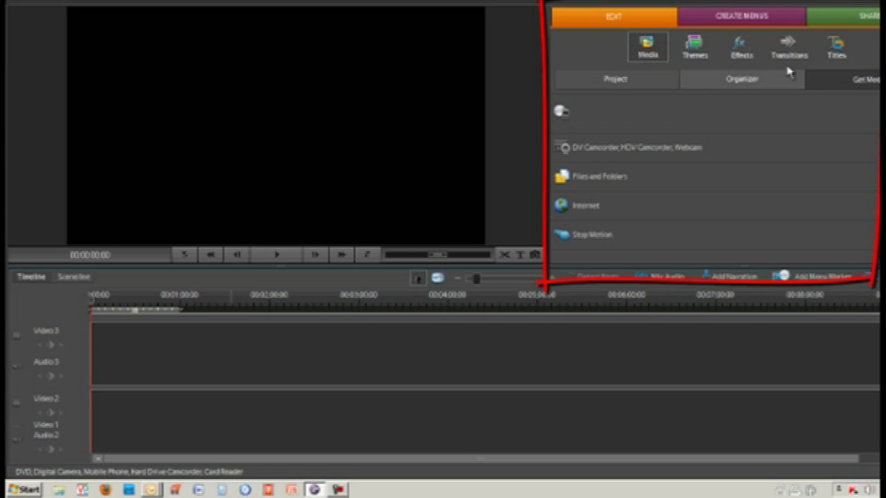
{"action": "left_click", "coordinate": [615, 78]}
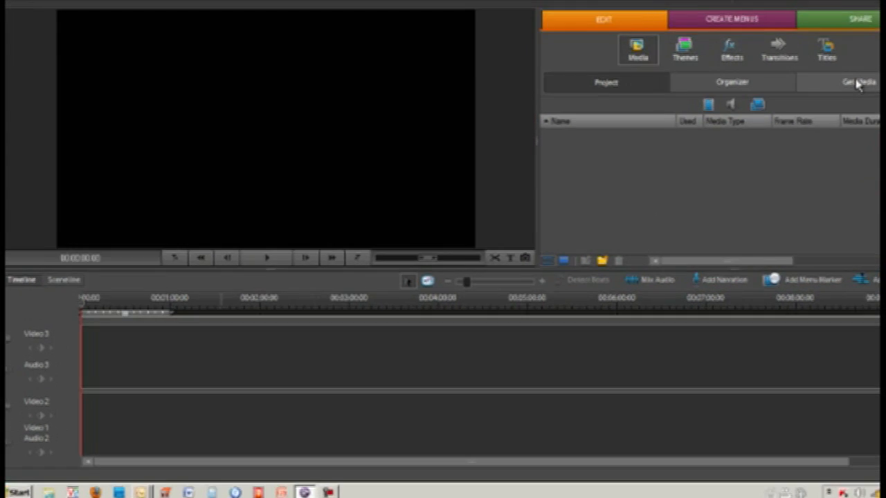
Import the FinalEDIT clip from the Avis folder via Get Media > Files and Folders.
{"action": "left_click", "coordinate": [858, 82]}
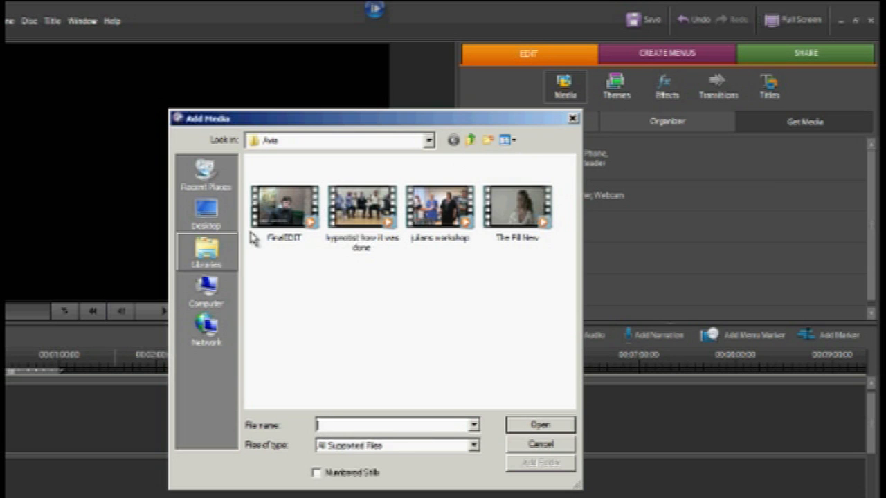
{"action": "mouse_move", "coordinate": [284, 204]}
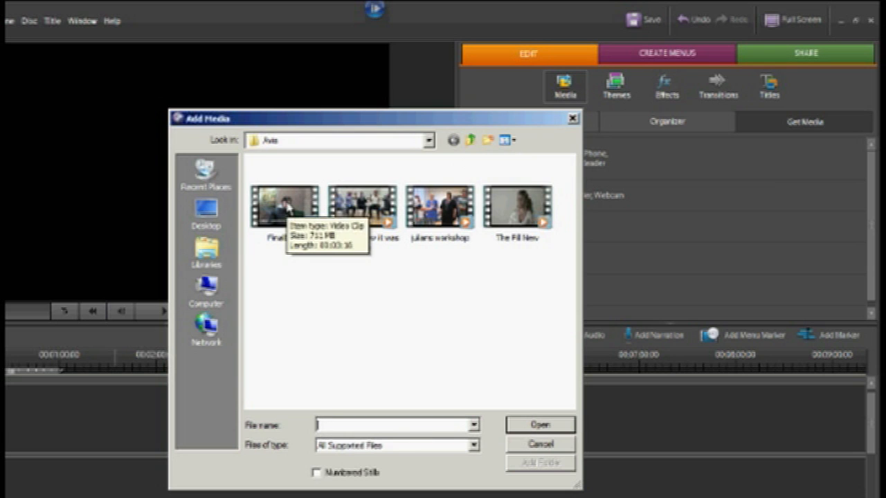
{"action": "left_click", "coordinate": [283, 207]}
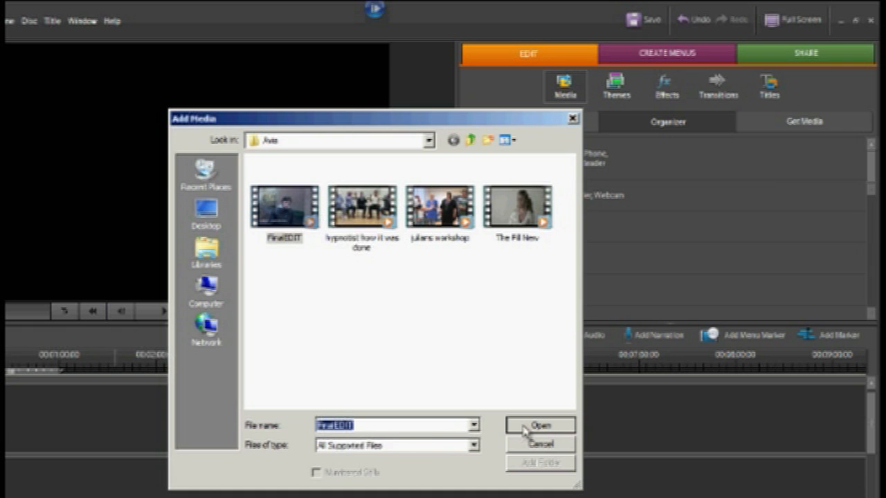
{"action": "left_click", "coordinate": [540, 425]}
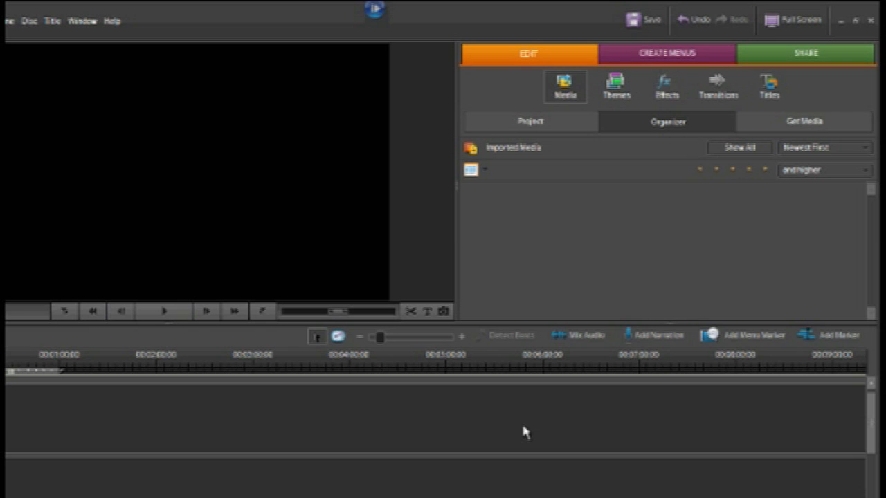
Show FinalEDIT.avi in the Project list and place it on the Video 1 track.
{"action": "left_click", "coordinate": [530, 121]}
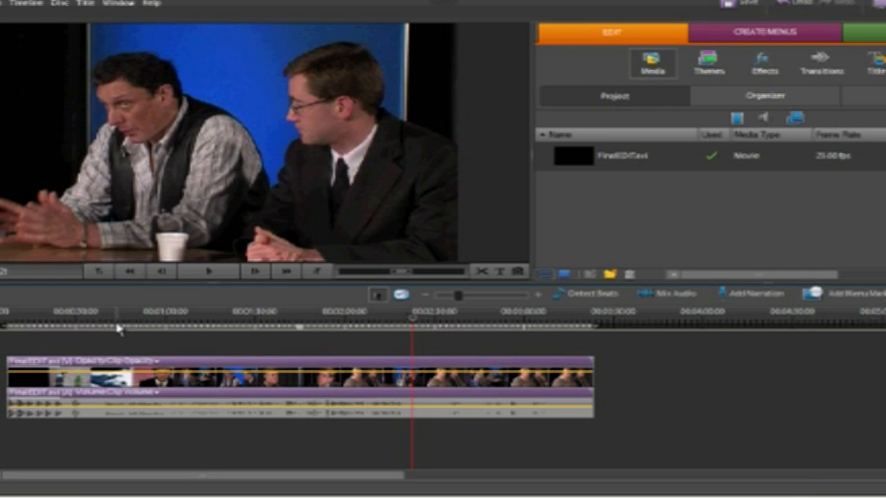
{"action": "left_click", "coordinate": [10, 318]}
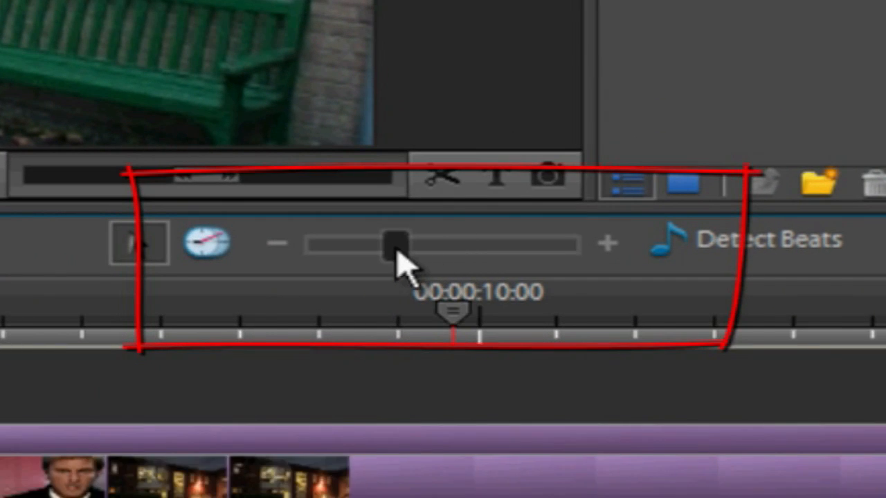
Zoom the timeline and scrub the playhead to the title's end near 00:00:40.
{"action": "left_click_drag", "start_coordinate": [393, 244], "coordinate": [377, 244]}
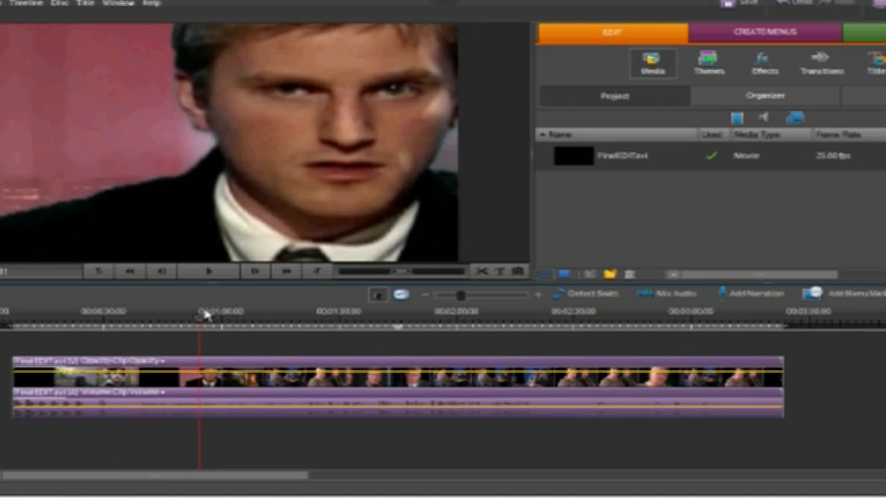
{"action": "left_click_drag", "start_coordinate": [197, 315], "coordinate": [260, 314]}
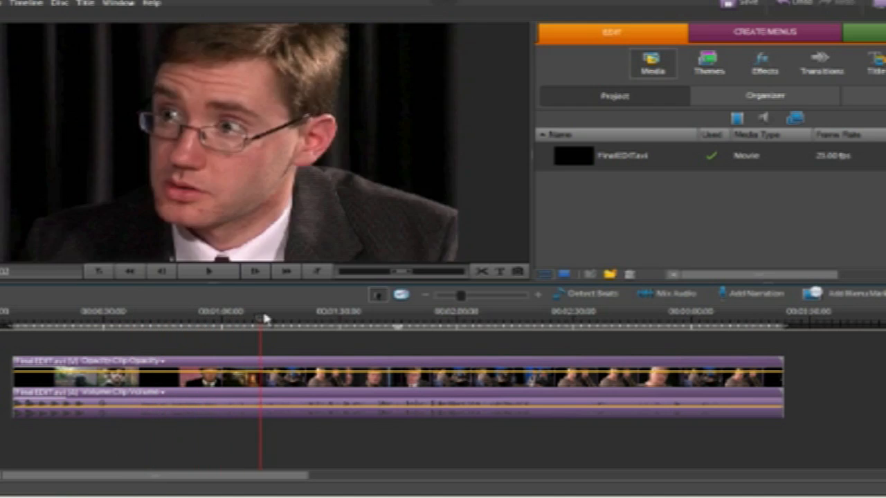
{"action": "left_click_drag", "start_coordinate": [260, 322], "coordinate": [139, 322]}
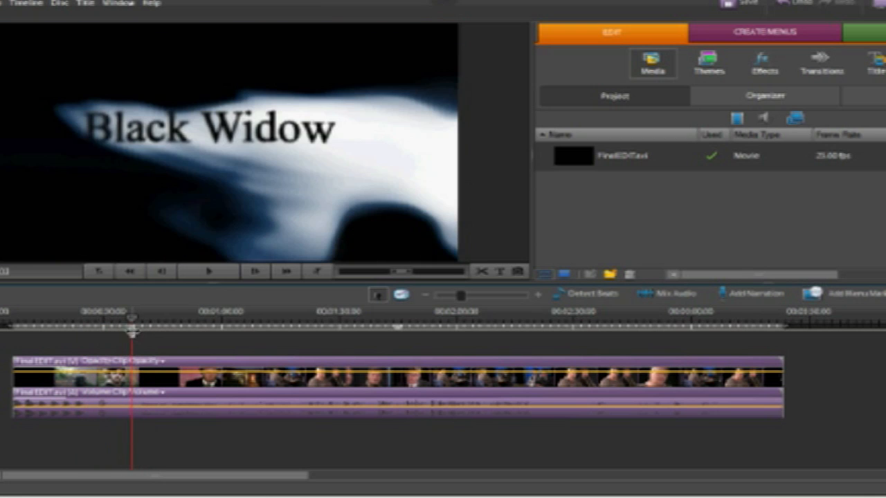
{"action": "mouse_move", "coordinate": [454, 331]}
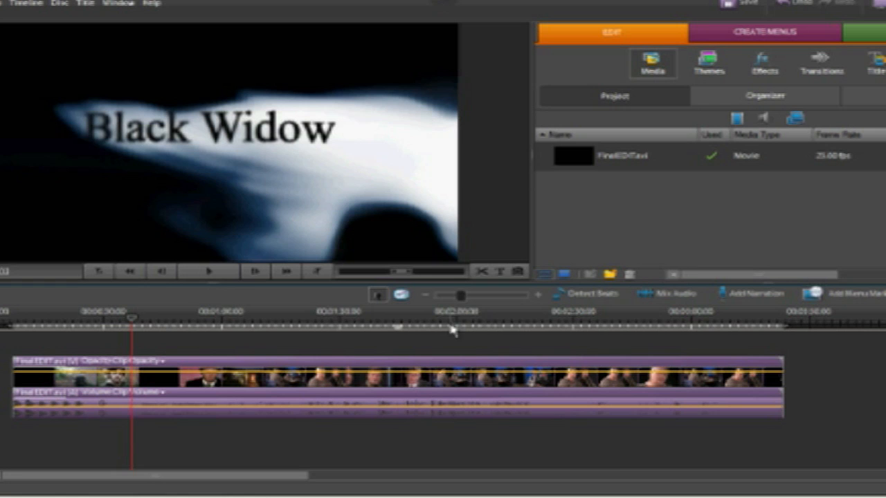
{"action": "left_click_drag", "start_coordinate": [461, 295], "coordinate": [474, 296]}
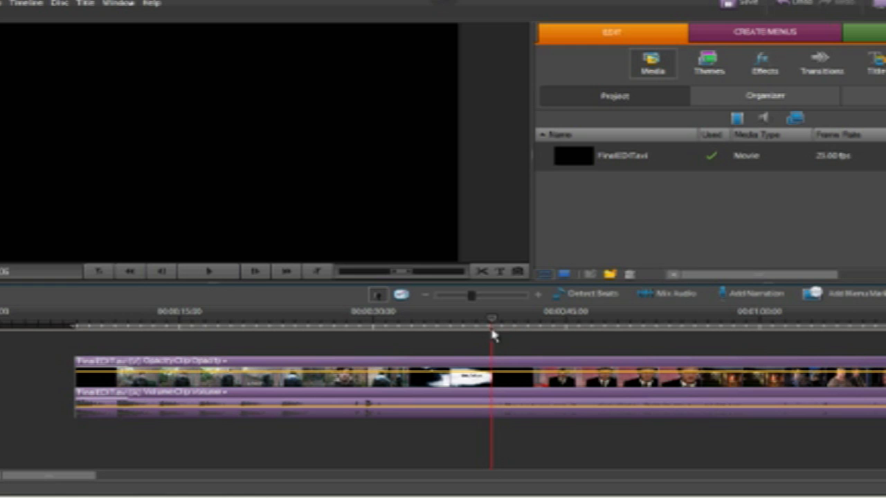
{"action": "left_click_drag", "start_coordinate": [470, 295], "coordinate": [494, 295]}
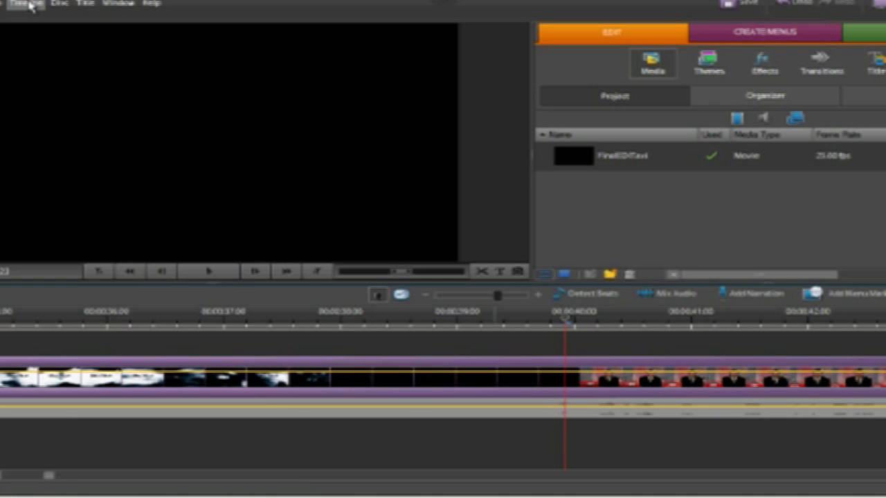
Split FinalEDIT at about 00:00:40 and again at about 00:01:02.
{"action": "left_click", "coordinate": [28, 4]}
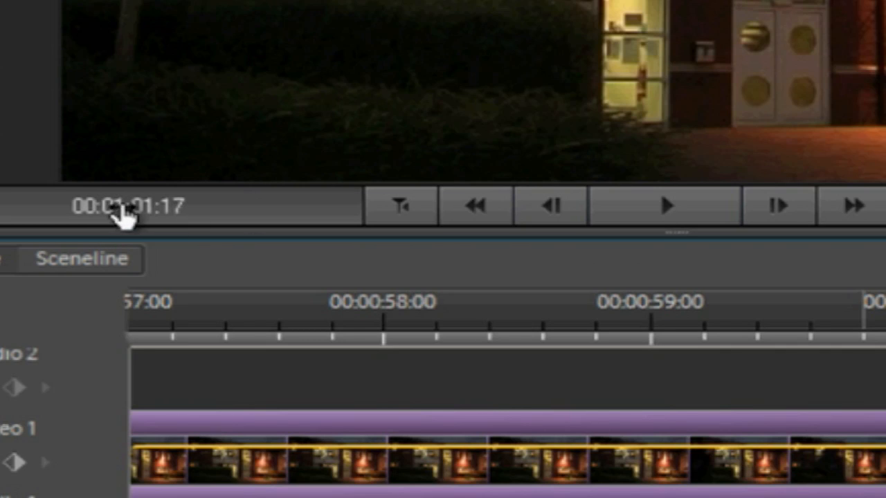
{"action": "mouse_move", "coordinate": [194, 222]}
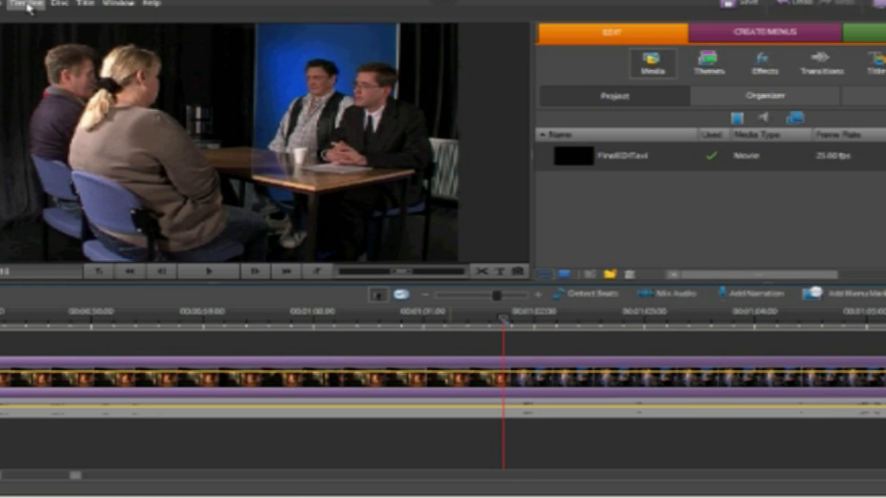
{"action": "left_click", "coordinate": [26, 5]}
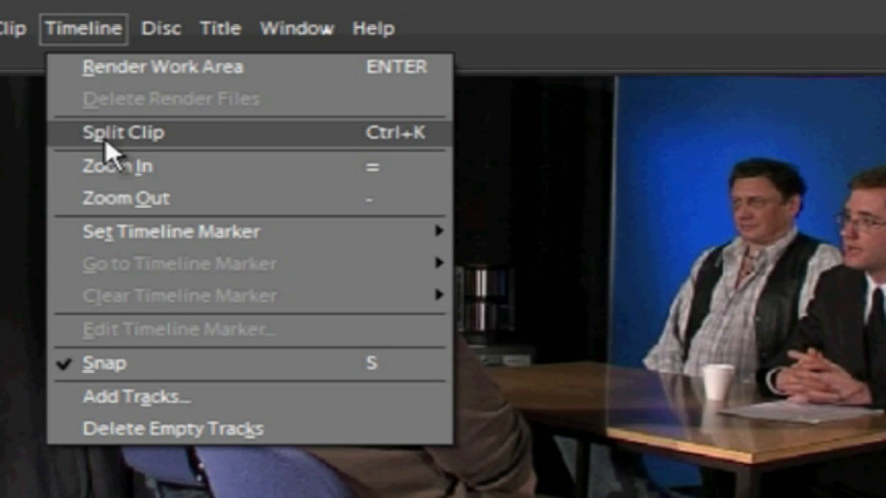
{"action": "mouse_move", "coordinate": [415, 145]}
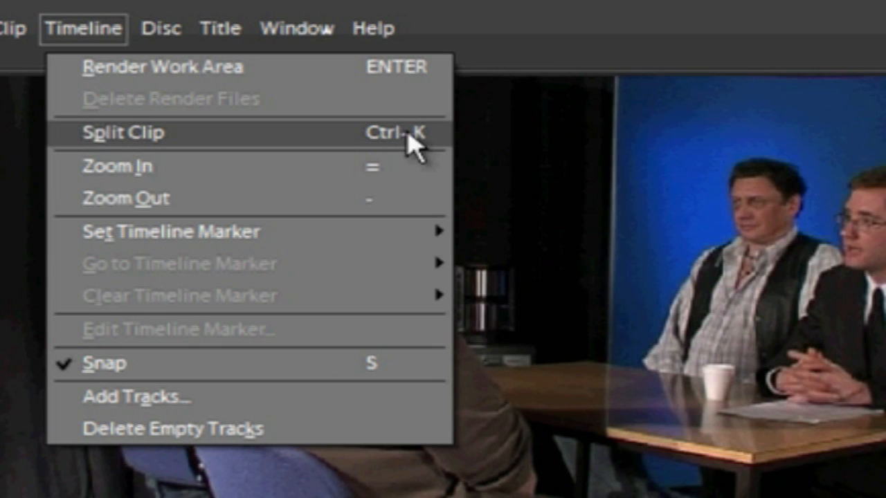
{"action": "mouse_move", "coordinate": [104, 149]}
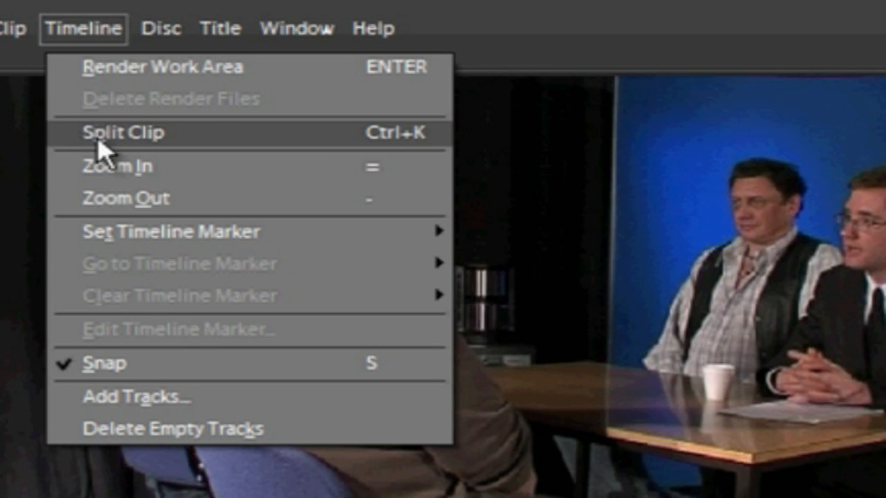
{"action": "left_click", "coordinate": [123, 132]}
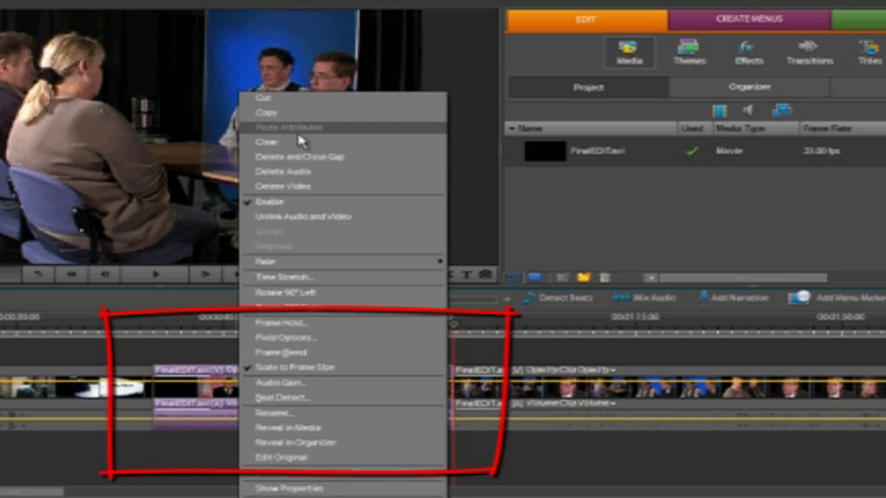
{"action": "mouse_move", "coordinate": [288, 98]}
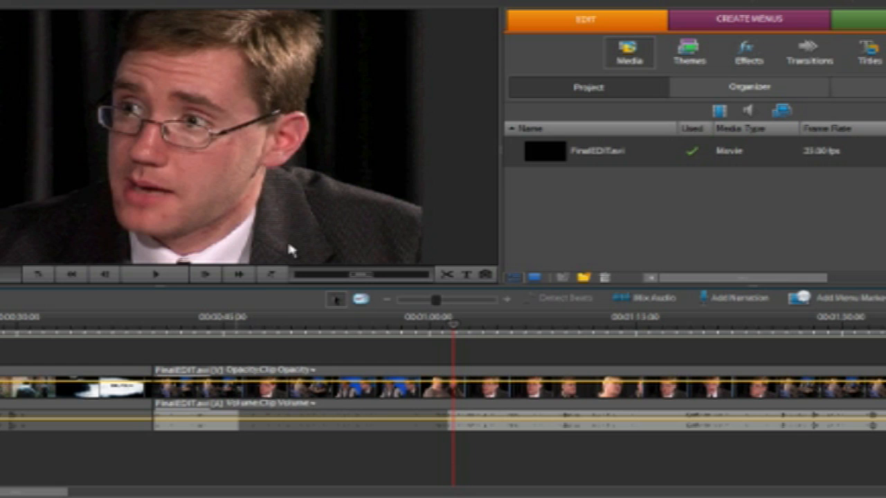
{"action": "mouse_move", "coordinate": [207, 380]}
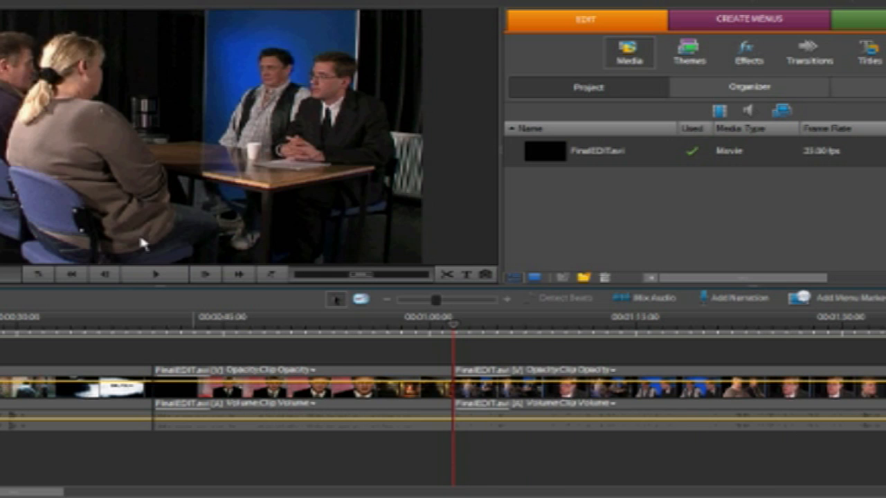
Clear the middle section and use Delete and Close Gap to join the remaining clips.
{"action": "right_click", "coordinate": [194, 384]}
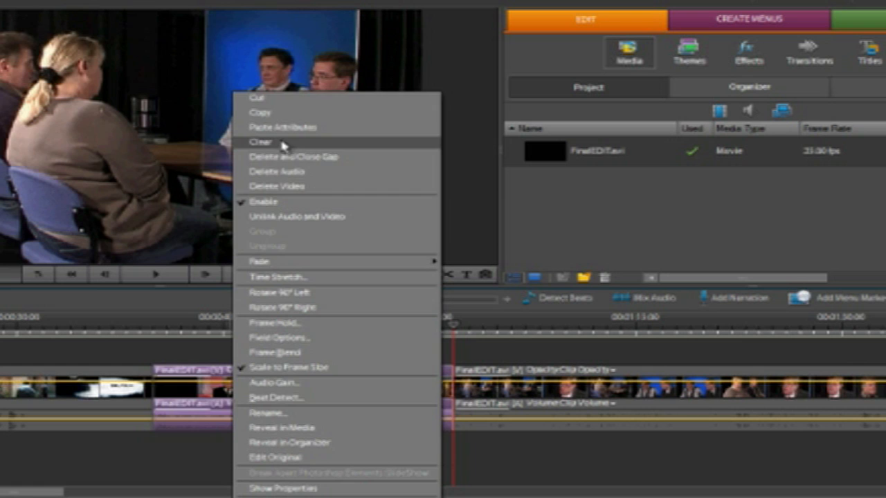
{"action": "left_click", "coordinate": [261, 142]}
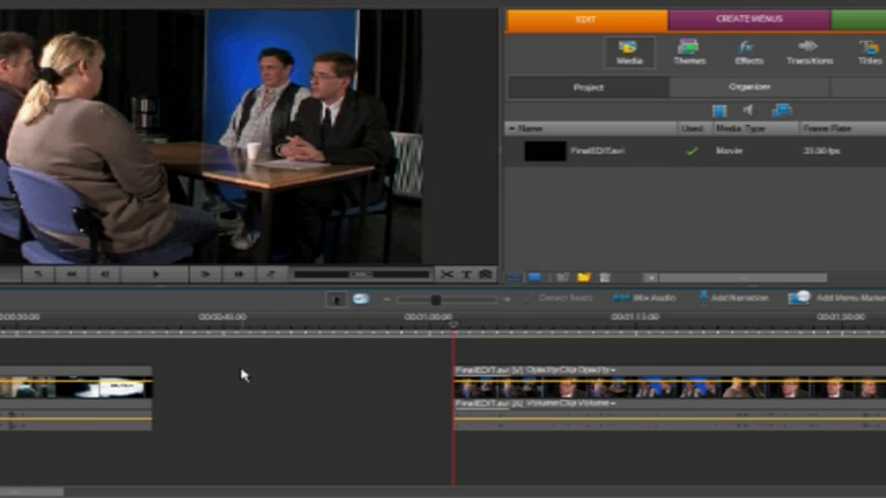
{"action": "mouse_move", "coordinate": [258, 354]}
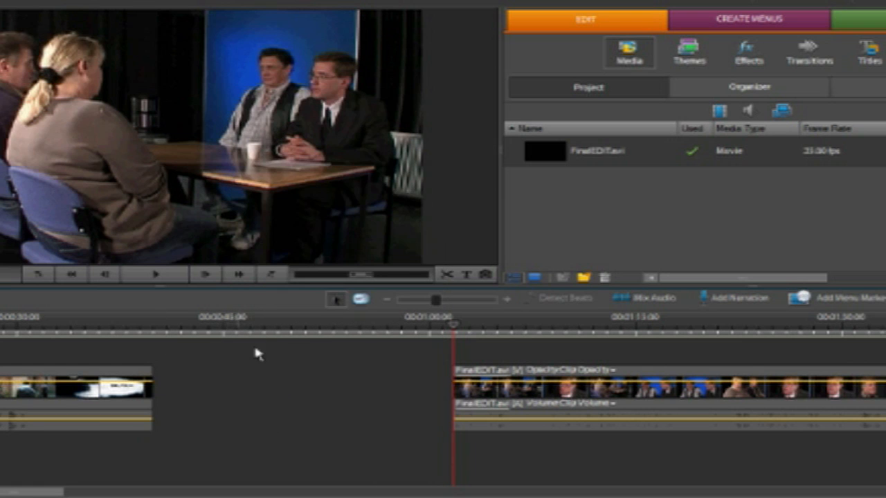
{"action": "mouse_move", "coordinate": [245, 377]}
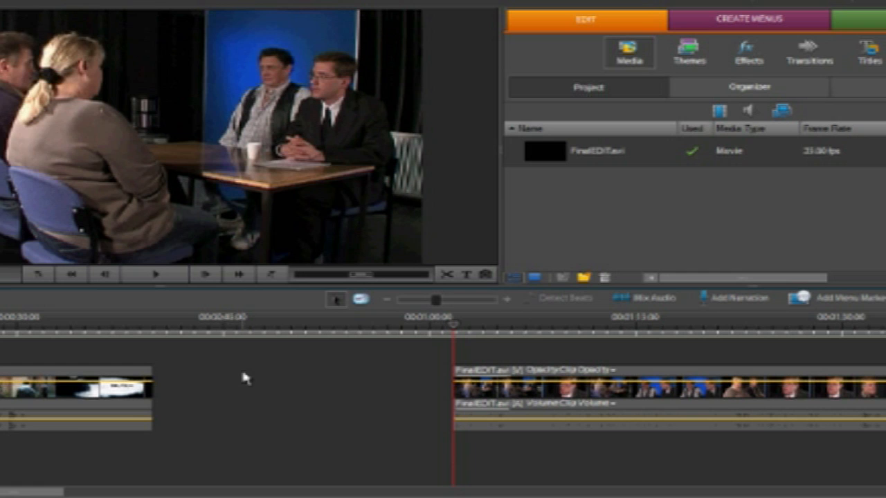
{"action": "right_click", "coordinate": [245, 377]}
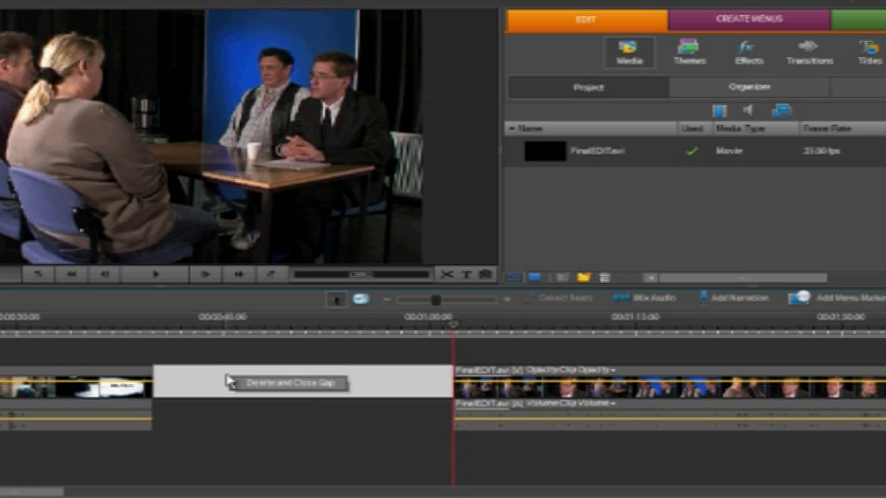
{"action": "mouse_move", "coordinate": [252, 384]}
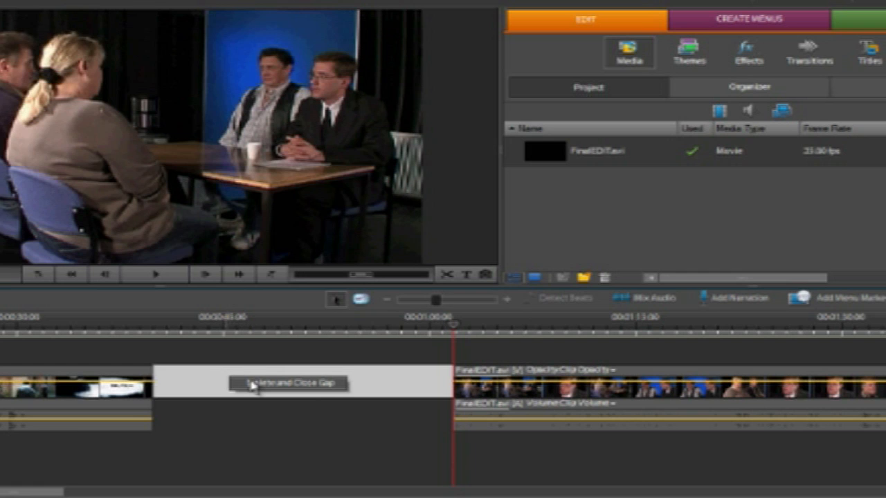
{"action": "left_click", "coordinate": [286, 384]}
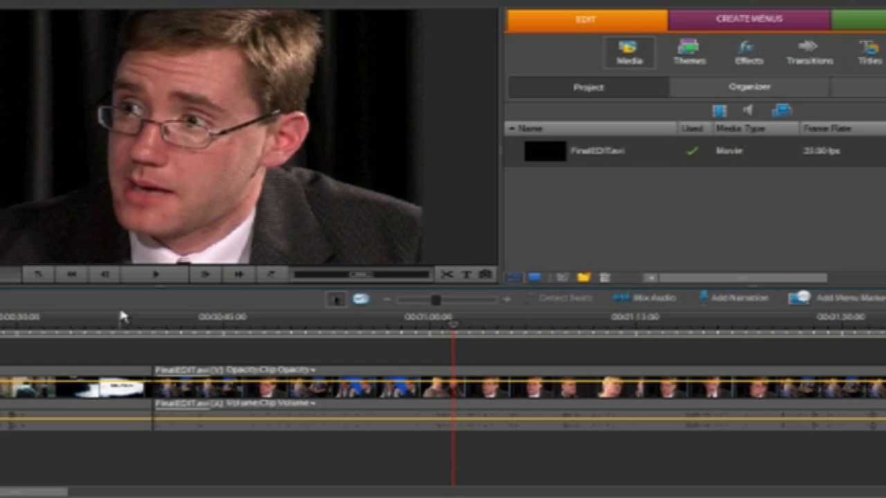
{"action": "mouse_move", "coordinate": [124, 318]}
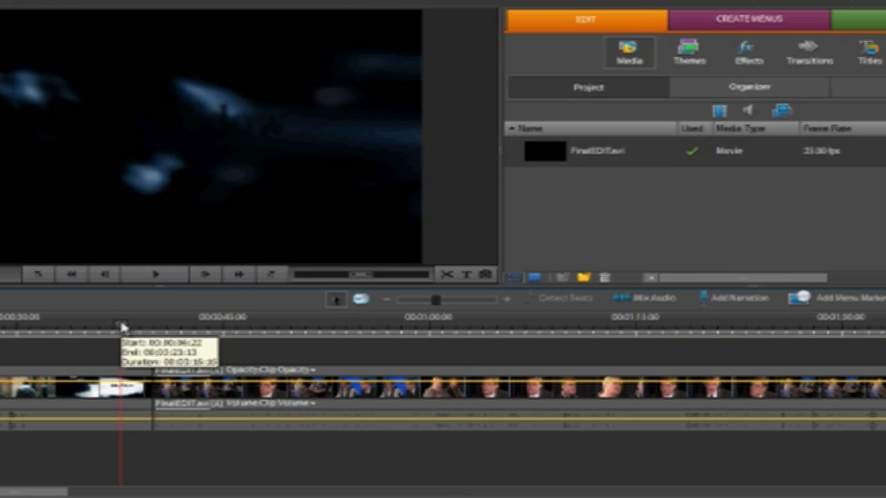
Move the playhead back to about 37 seconds in the Black Widow title and zoom in.
{"action": "left_click", "coordinate": [156, 274]}
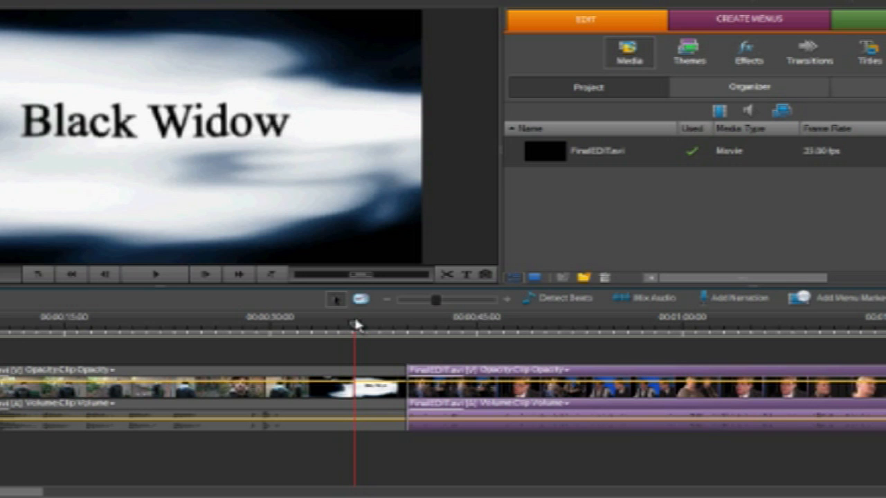
{"action": "left_click", "coordinate": [155, 274]}
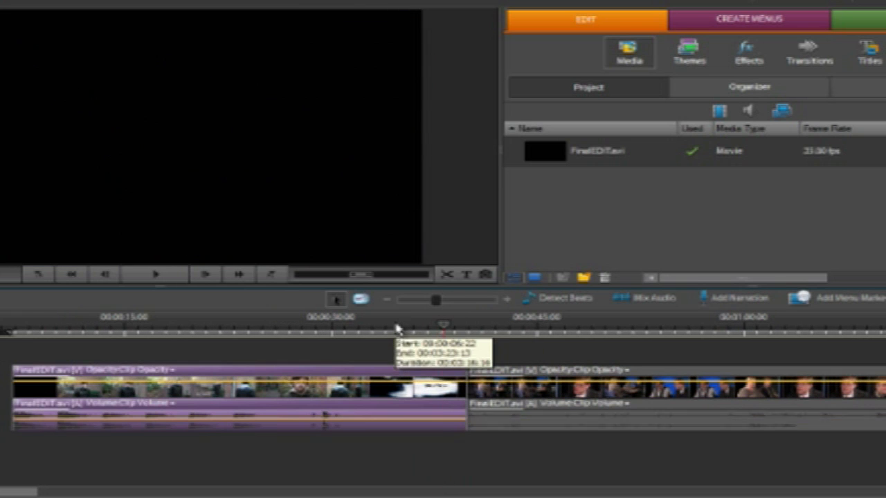
{"action": "left_click_drag", "start_coordinate": [436, 300], "coordinate": [439, 299]}
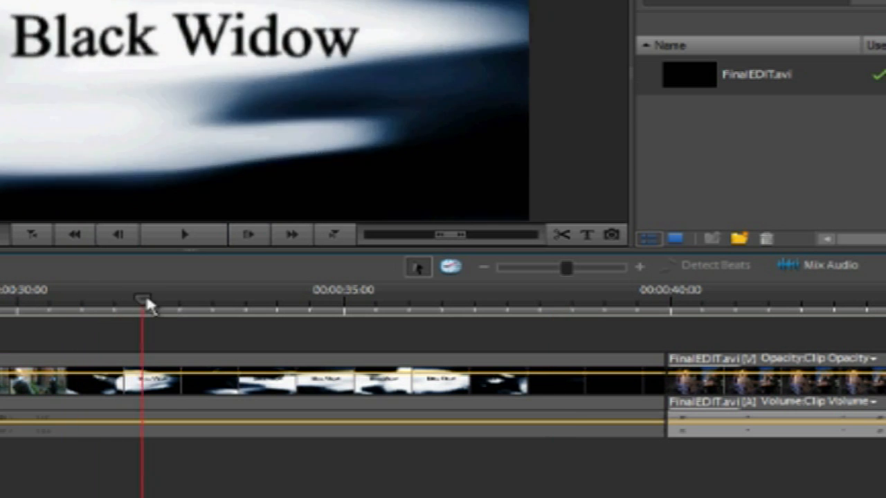
Scrub the playhead from about 34 seconds to the last Black Widow title frame.
{"action": "left_click_drag", "start_coordinate": [142, 298], "coordinate": [220, 297]}
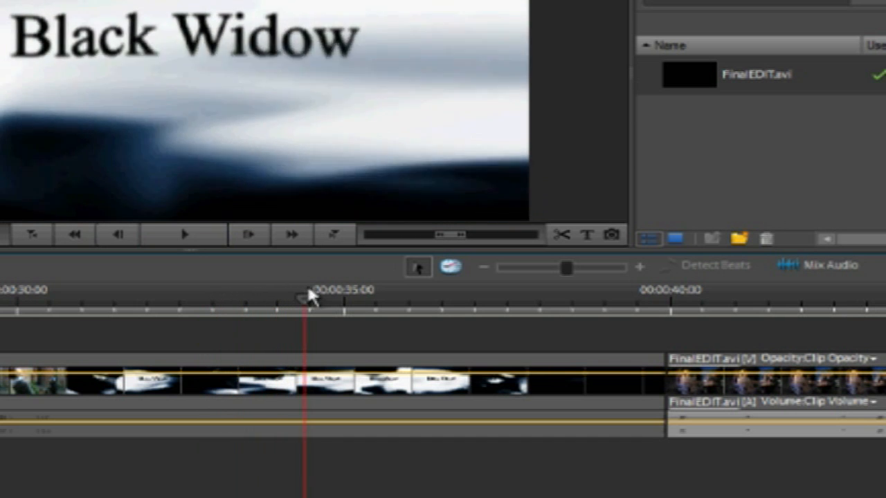
{"action": "left_click_drag", "start_coordinate": [308, 296], "coordinate": [391, 296]}
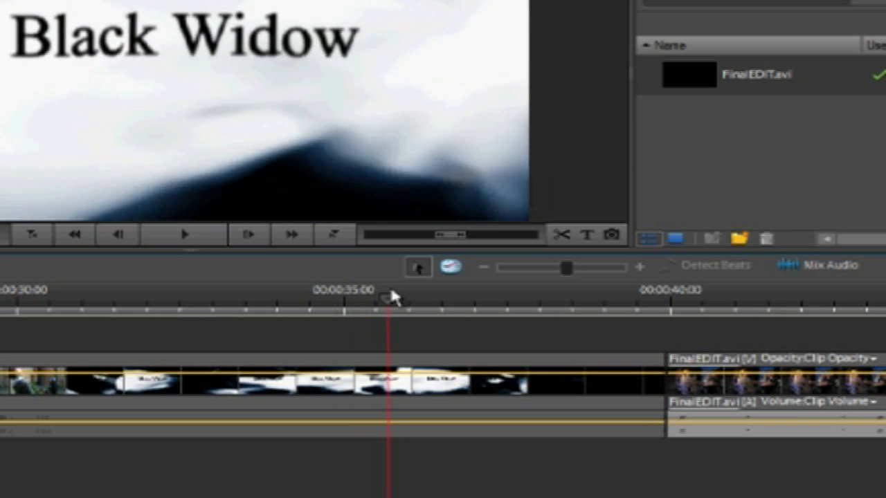
{"action": "left_click_drag", "start_coordinate": [391, 298], "coordinate": [457, 298]}
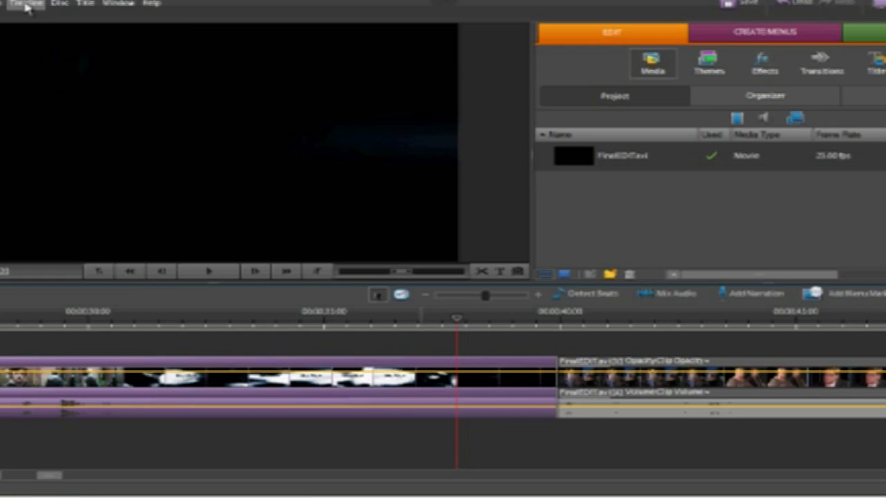
Split the clip at the title's end, then delete the dark piece and close the gap.
{"action": "left_click", "coordinate": [25, 4]}
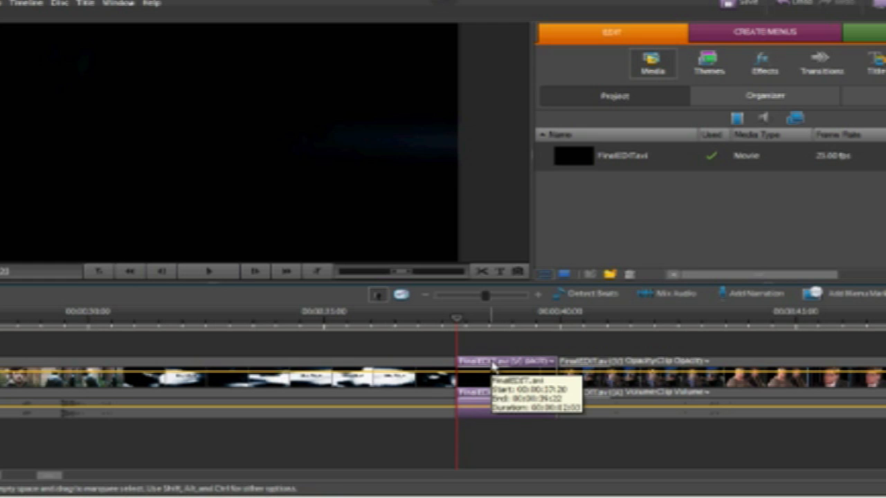
{"action": "right_click", "coordinate": [491, 364]}
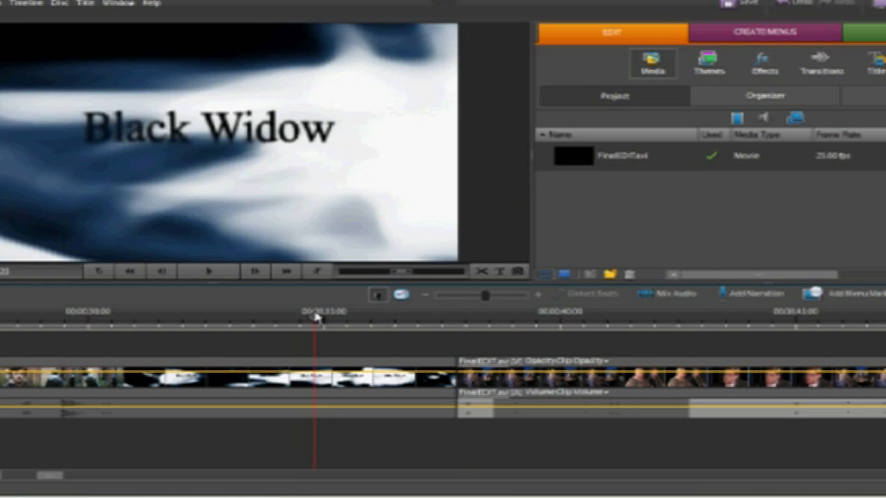
{"action": "left_click", "coordinate": [208, 270]}
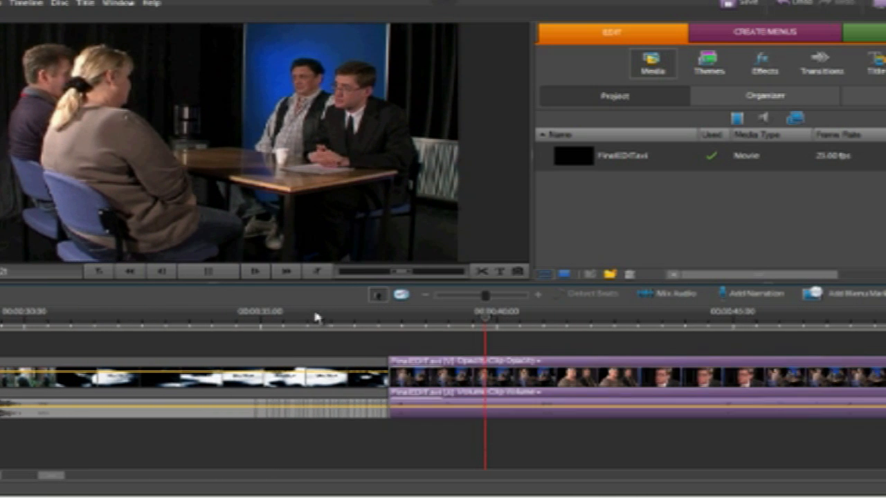
Zoom out, scrub to the closing credits near 2:50, and zoom in on the credits clip's end.
{"action": "left_click_drag", "start_coordinate": [486, 296], "coordinate": [479, 296]}
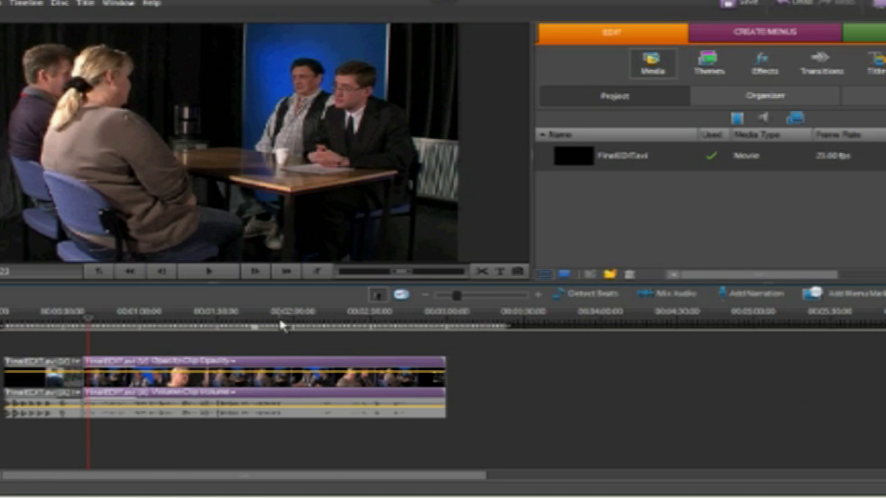
{"action": "left_click", "coordinate": [275, 318]}
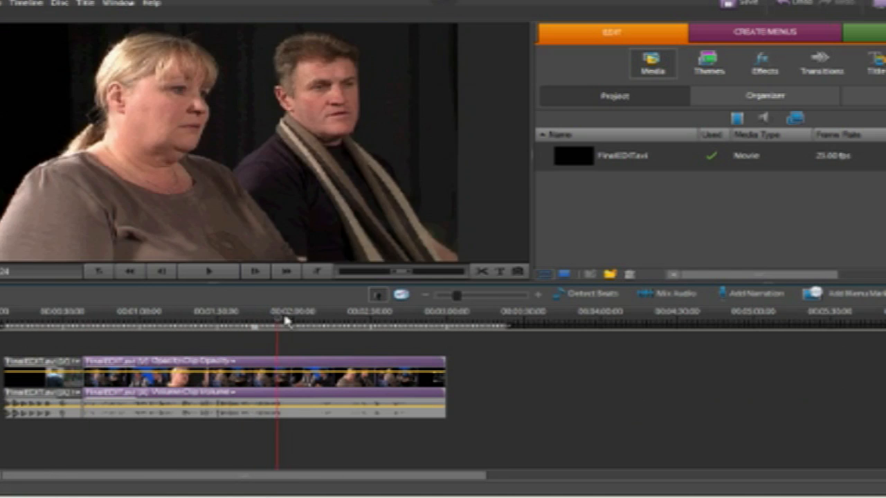
{"action": "left_click_drag", "start_coordinate": [276, 322], "coordinate": [365, 321]}
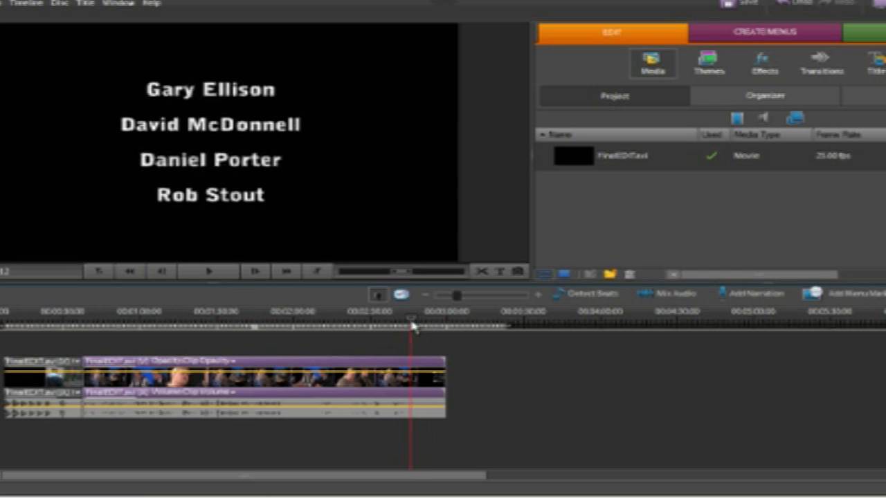
{"action": "left_click_drag", "start_coordinate": [410, 325], "coordinate": [427, 325]}
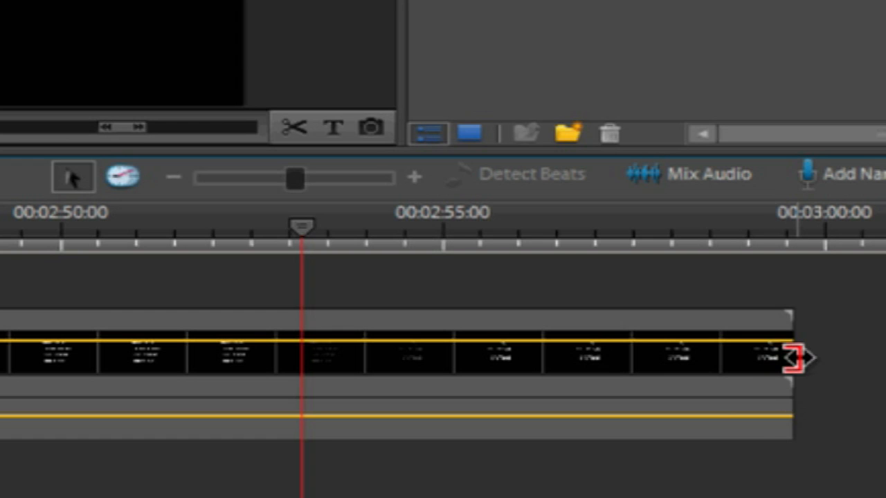
Trim the credits clip's out-point back to the playhead at about 2:52.
{"action": "left_click_drag", "start_coordinate": [789, 356], "coordinate": [401, 356]}
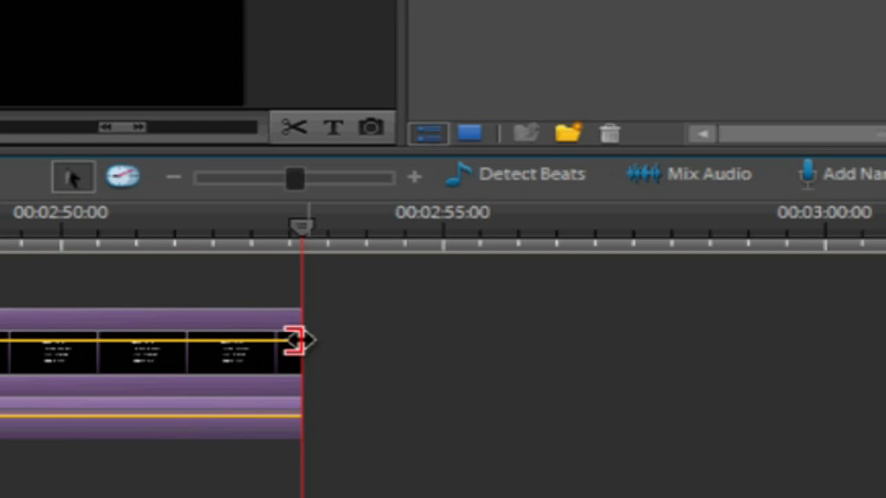
{"action": "left_click_drag", "start_coordinate": [303, 223], "coordinate": [258, 226]}
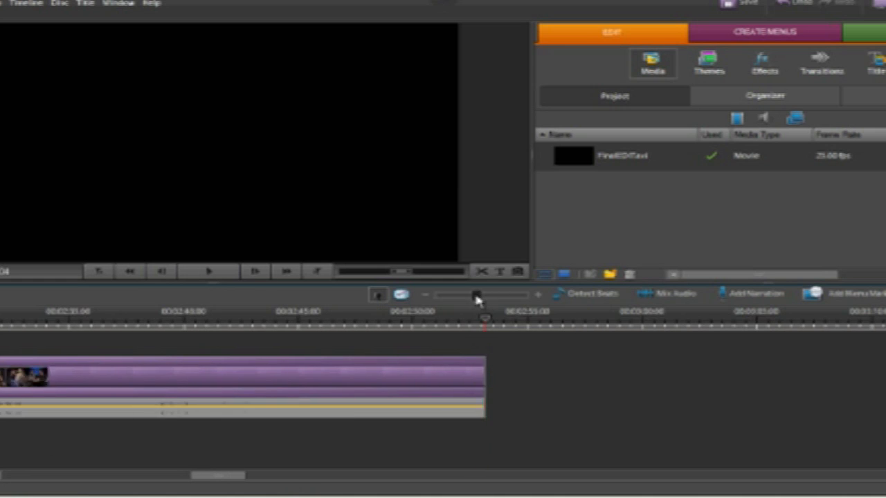
Drag the Work Area Bar's end to the trimmed clip's end and preview points within the clip.
{"action": "left_click_drag", "start_coordinate": [475, 295], "coordinate": [455, 295]}
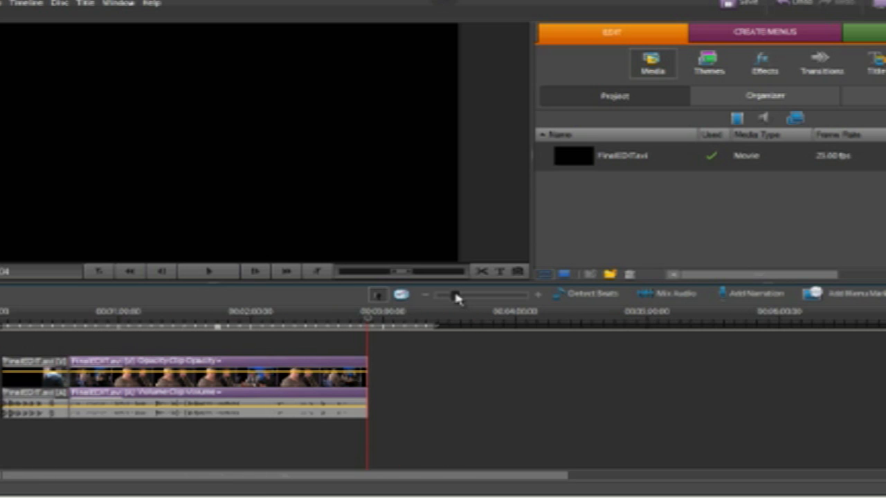
{"action": "mouse_move", "coordinate": [3, 330]}
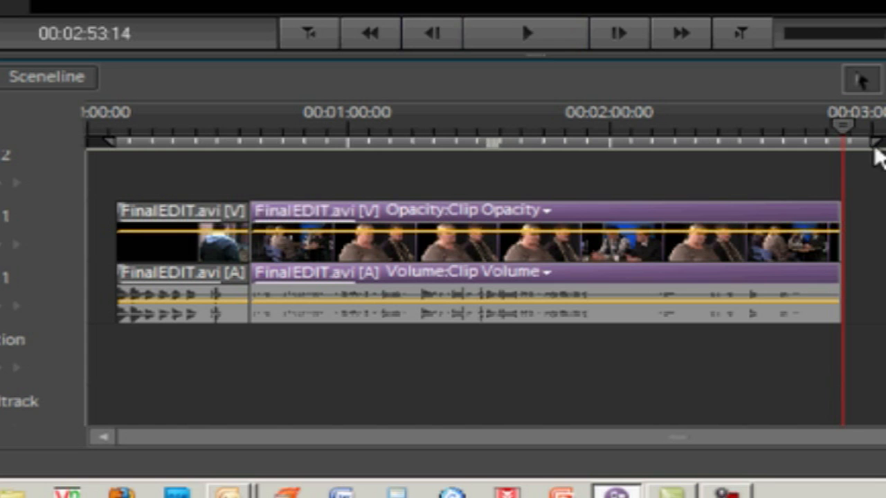
{"action": "left_click_drag", "start_coordinate": [866, 128], "coordinate": [834, 128]}
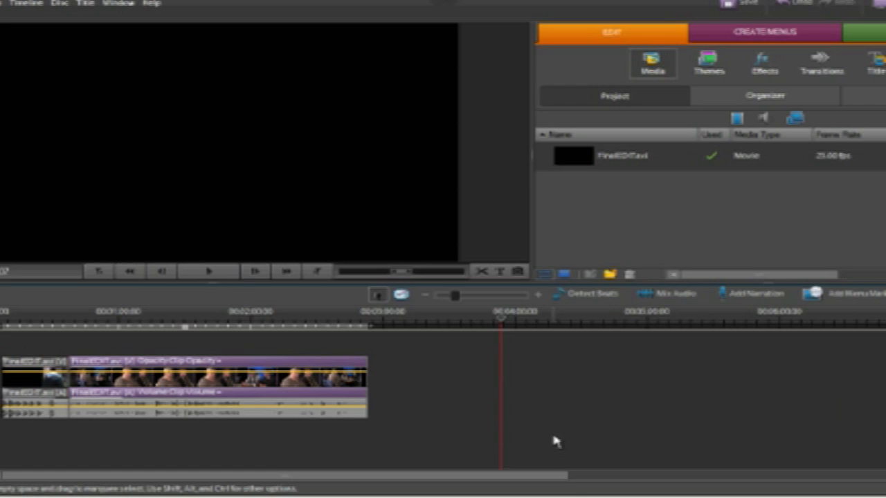
{"action": "left_click", "coordinate": [277, 320]}
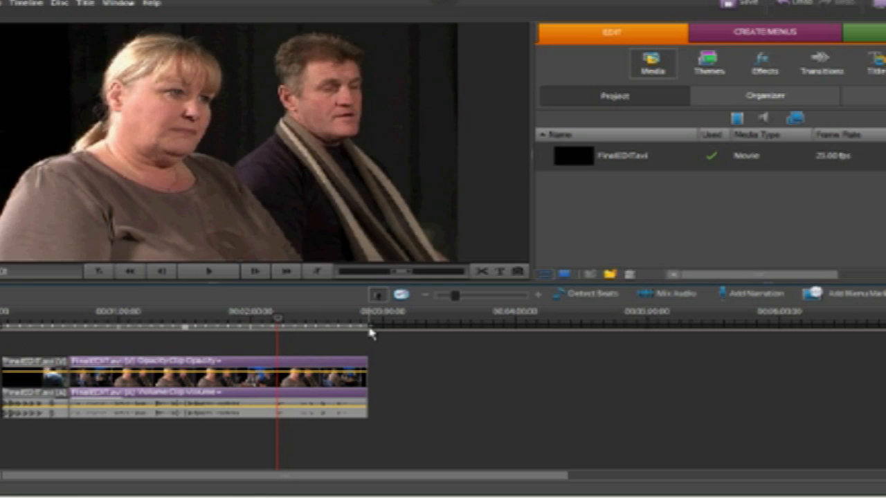
{"action": "left_click", "coordinate": [170, 318]}
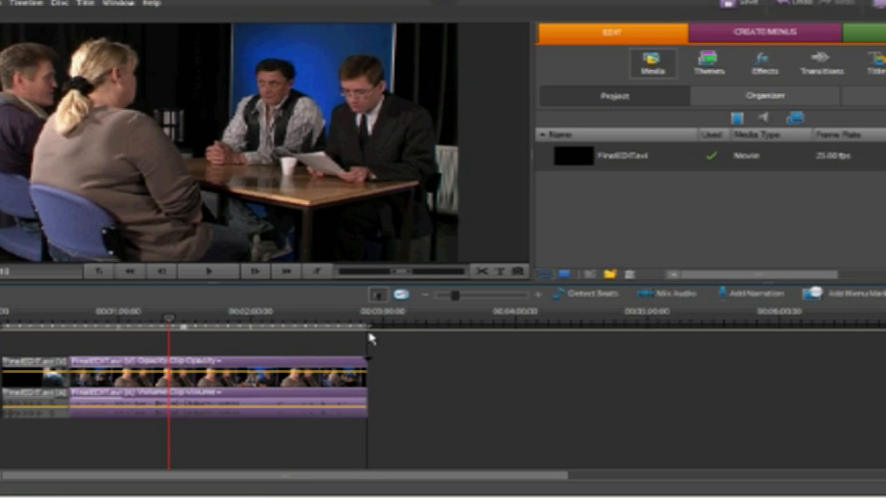
{"action": "mouse_move", "coordinate": [391, 345]}
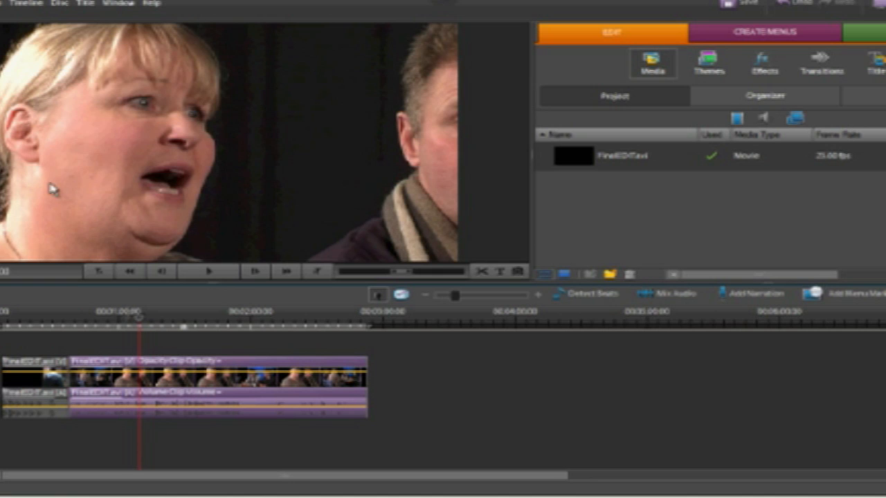
{"action": "mouse_move", "coordinate": [15, 340]}
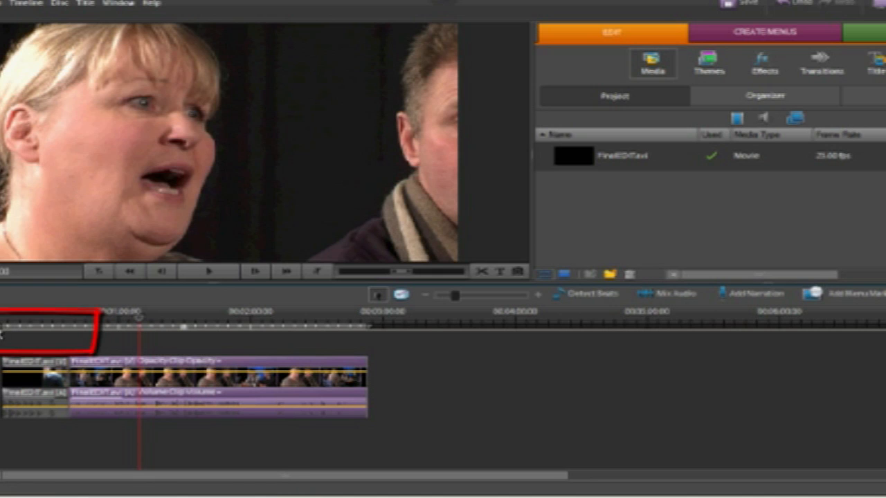
{"action": "left_click", "coordinate": [386, 325]}
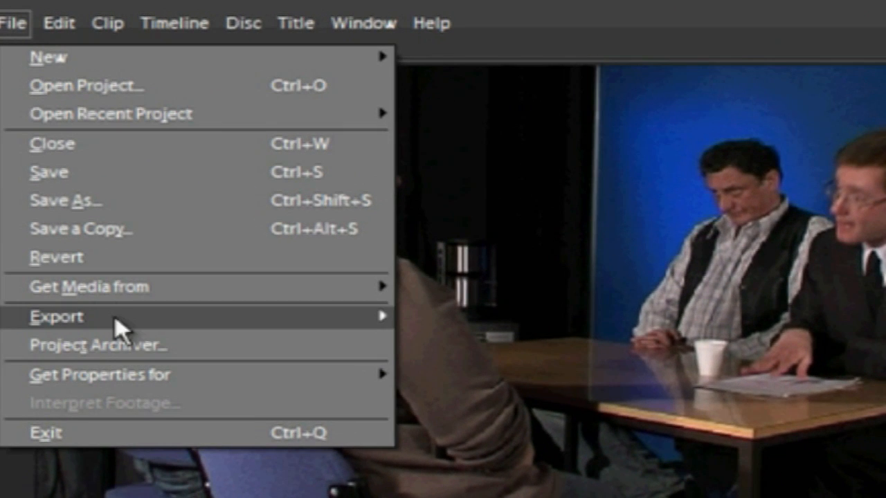
Start exporting the timeline as a movie, browsing up to Source Video and into New Cuts.
{"action": "left_click", "coordinate": [56, 316]}
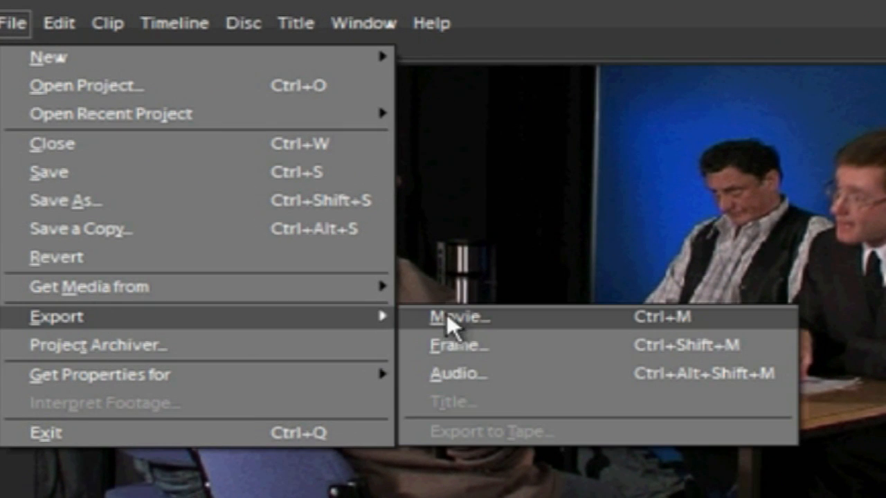
{"action": "left_click", "coordinate": [460, 317]}
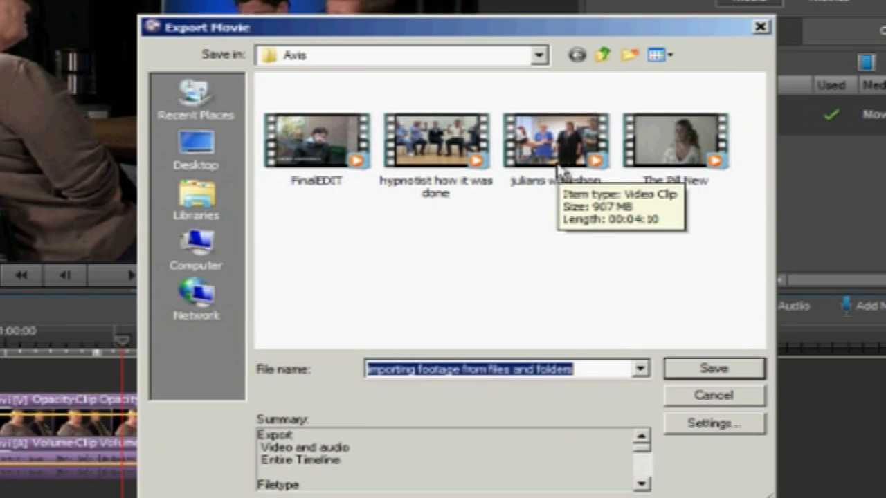
{"action": "left_click", "coordinate": [602, 56]}
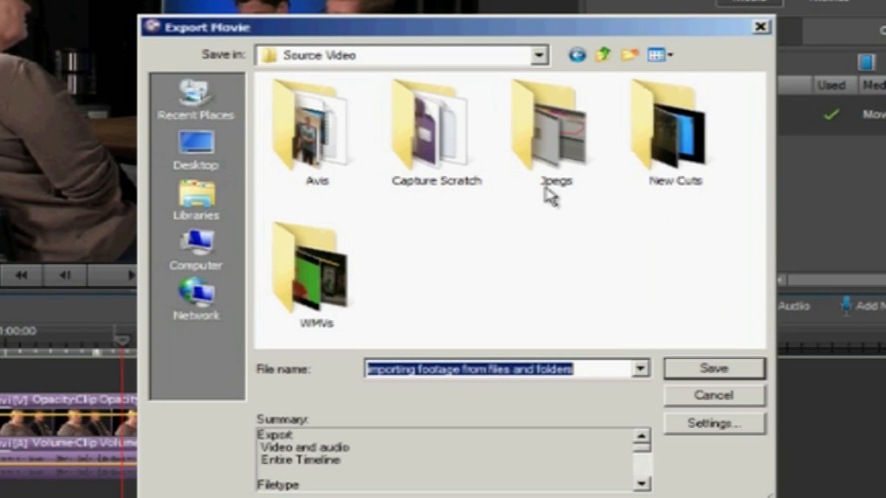
{"action": "mouse_move", "coordinate": [675, 135]}
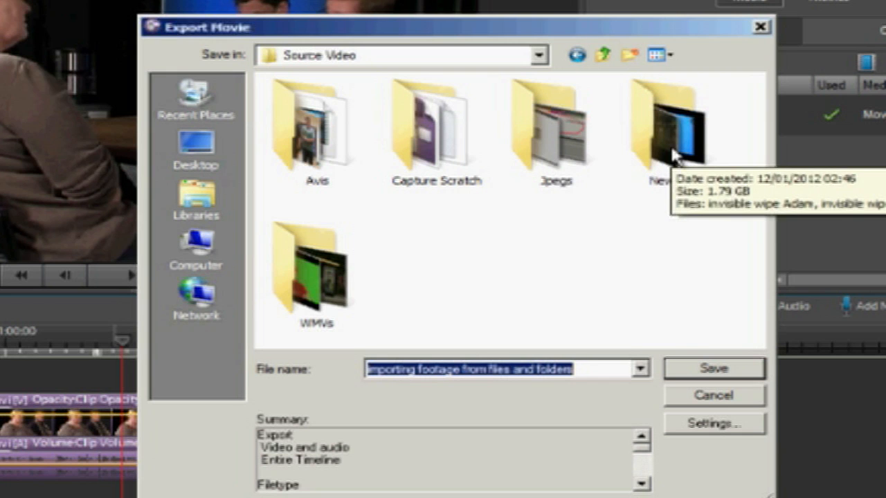
{"action": "double_click", "coordinate": [663, 124]}
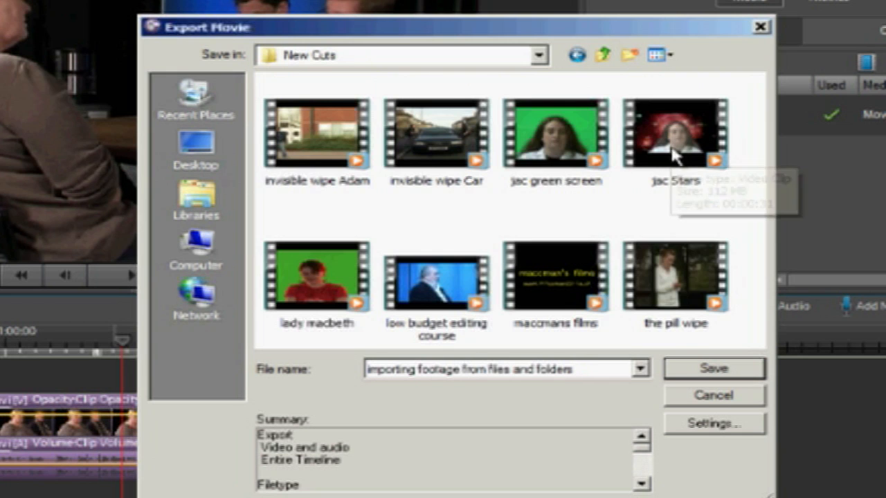
{"action": "mouse_move", "coordinate": [585, 390]}
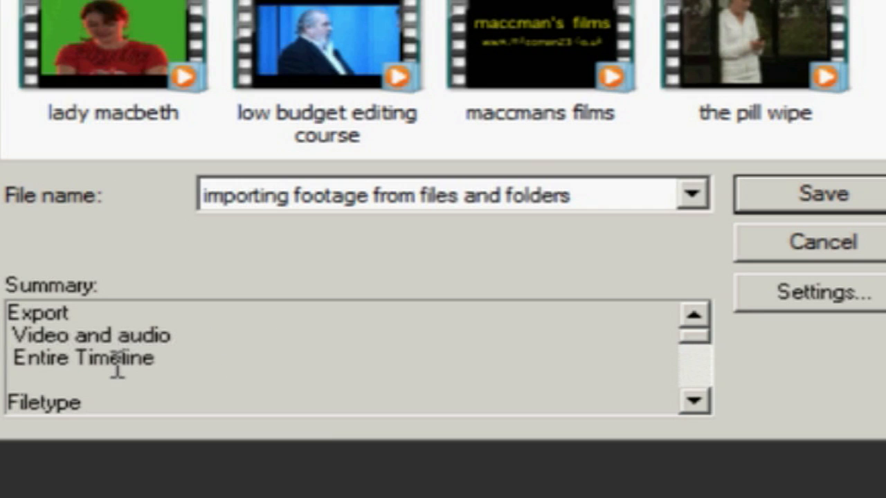
{"action": "mouse_move", "coordinate": [203, 351]}
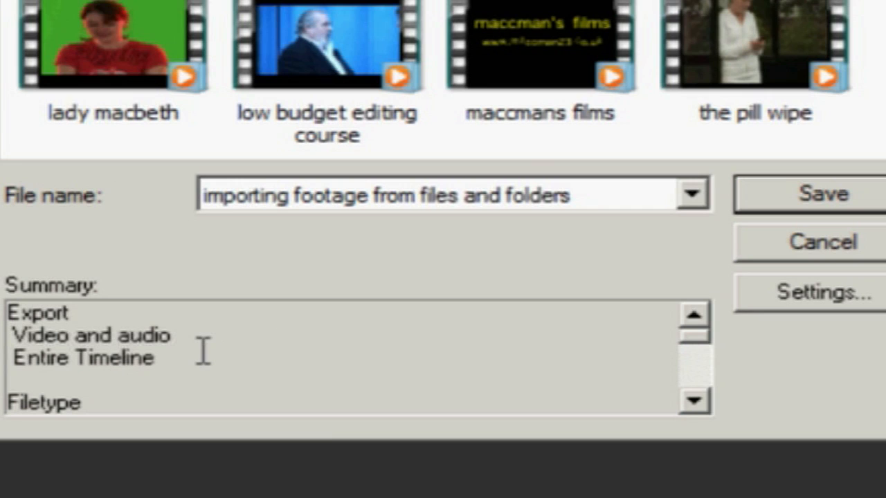
{"action": "mouse_move", "coordinate": [171, 340]}
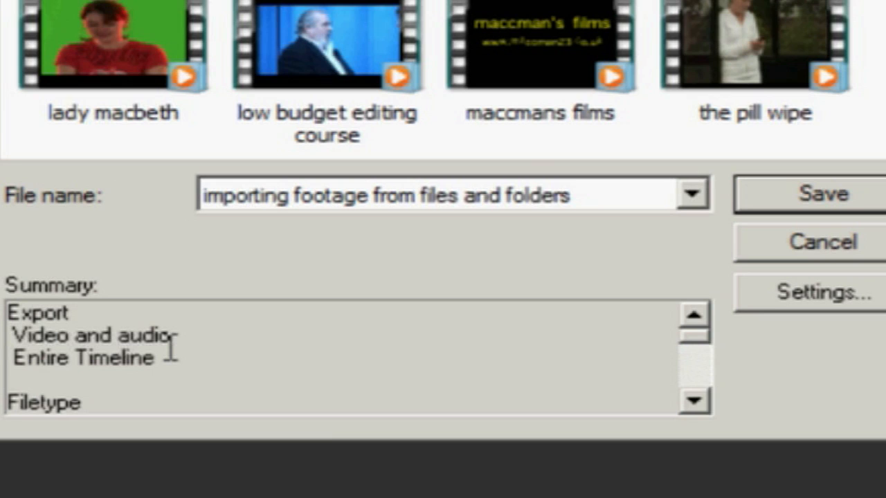
{"action": "mouse_move", "coordinate": [317, 339]}
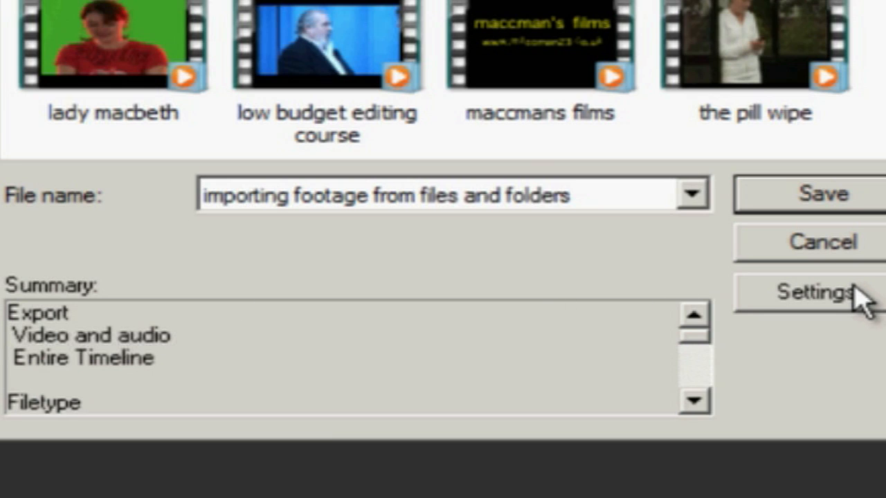
Set the export Range to Work Area Bar, keep audio, and confirm the settings.
{"action": "left_click", "coordinate": [821, 292]}
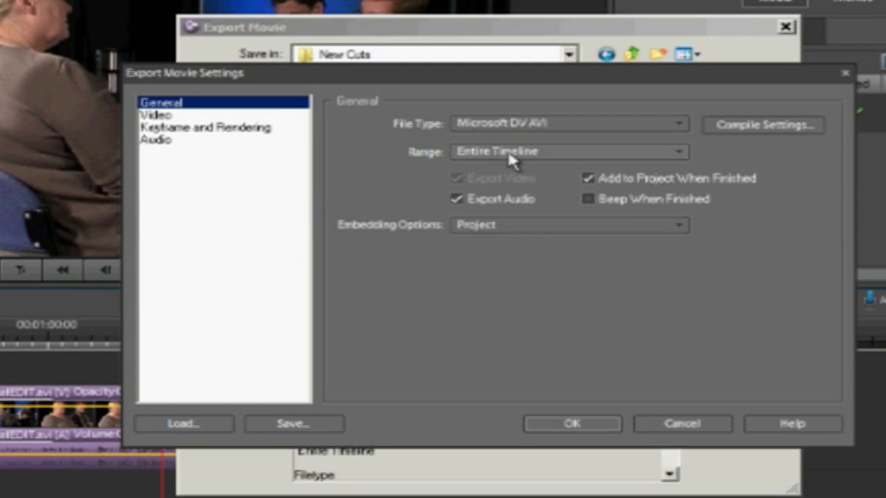
{"action": "mouse_move", "coordinate": [758, 412]}
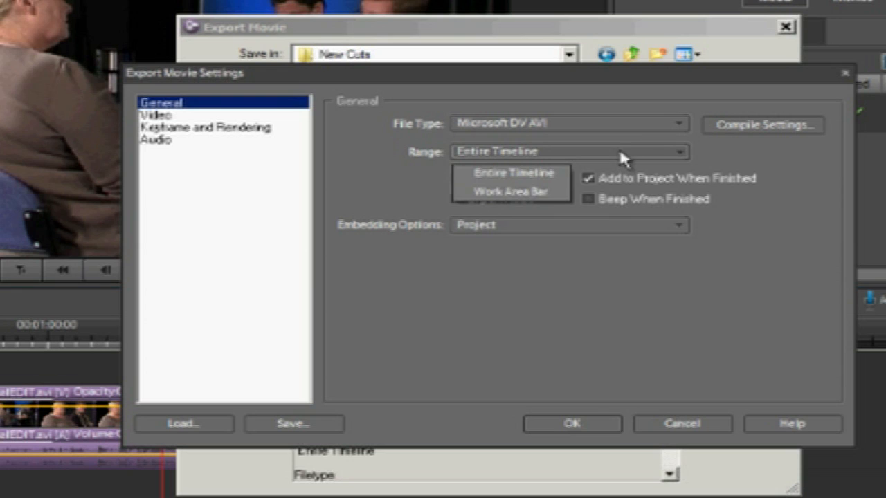
{"action": "left_click", "coordinate": [511, 191]}
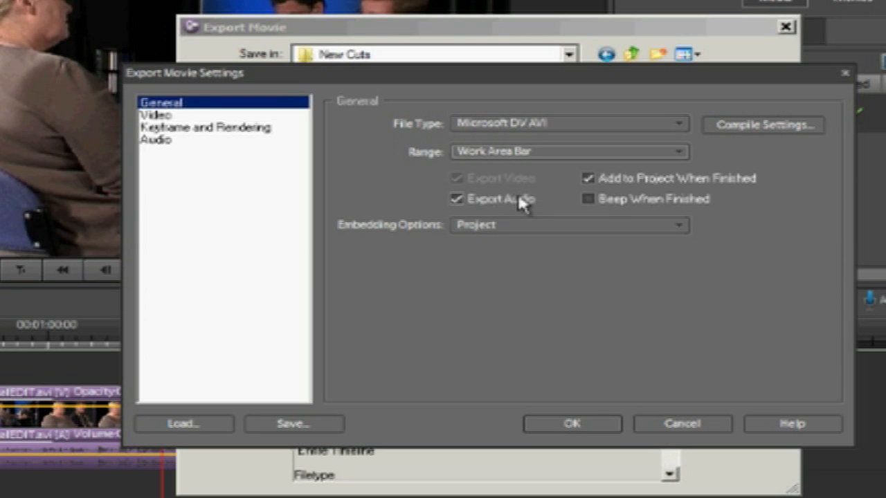
{"action": "left_click", "coordinate": [456, 199]}
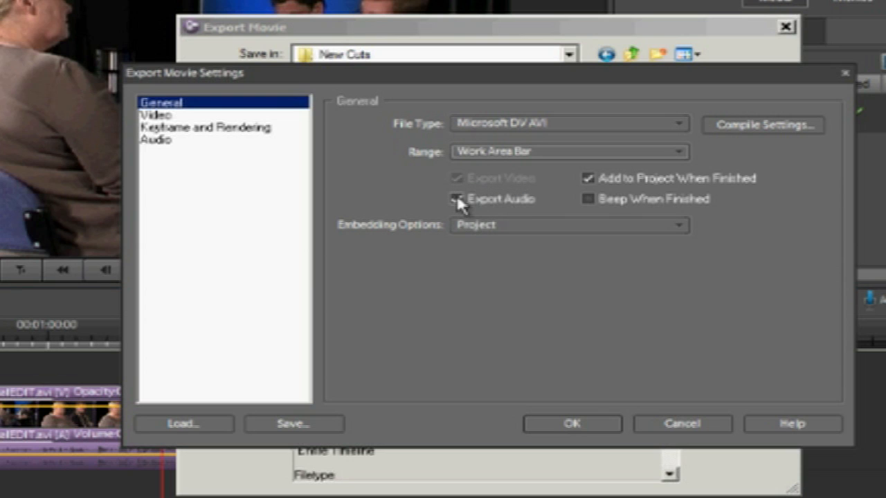
{"action": "left_click", "coordinate": [455, 199]}
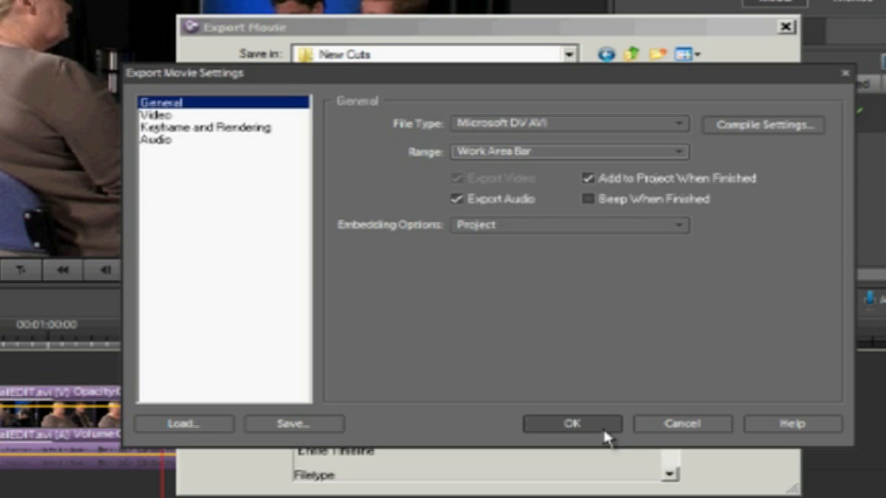
{"action": "left_click", "coordinate": [571, 423]}
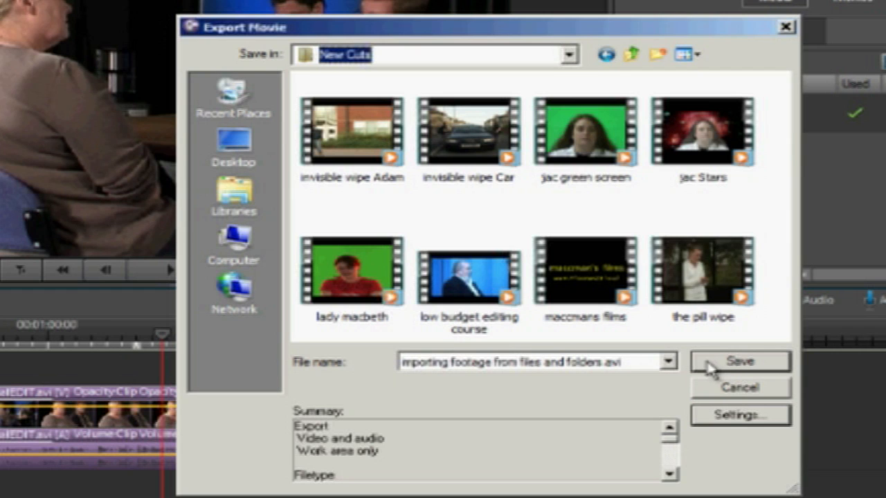
Save and render 'importing footage from files and folders.avi', then play back the timeline.
{"action": "left_click", "coordinate": [740, 362]}
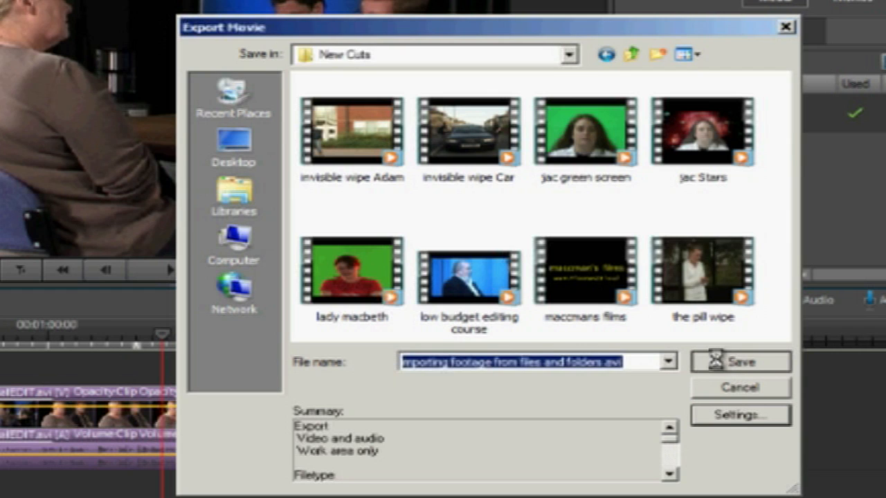
{"action": "left_click", "coordinate": [740, 361]}
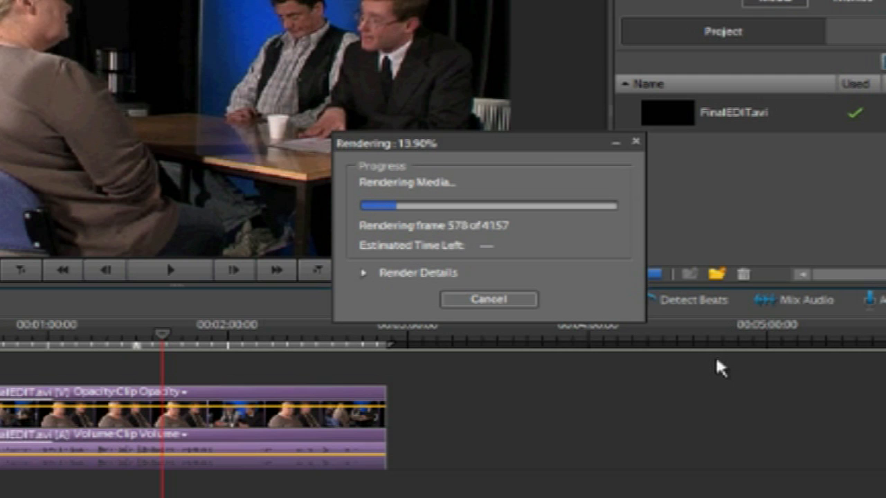
{"action": "left_click", "coordinate": [488, 299]}
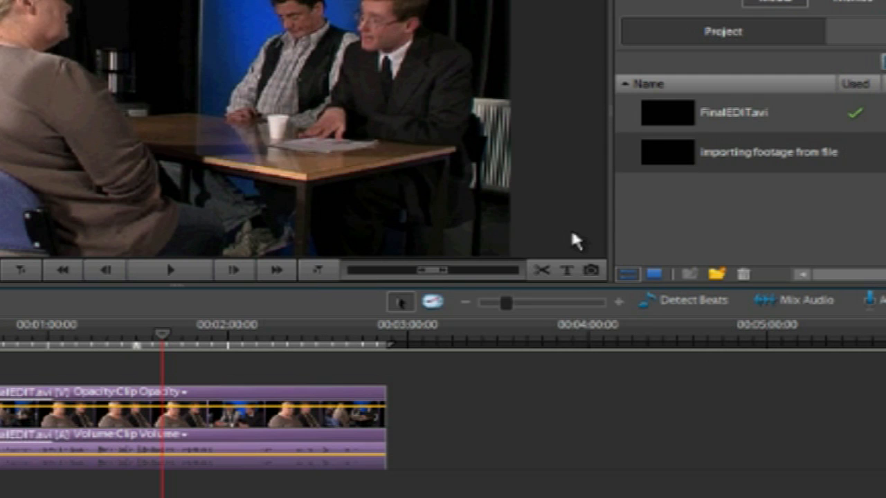
{"action": "mouse_move", "coordinate": [697, 187]}
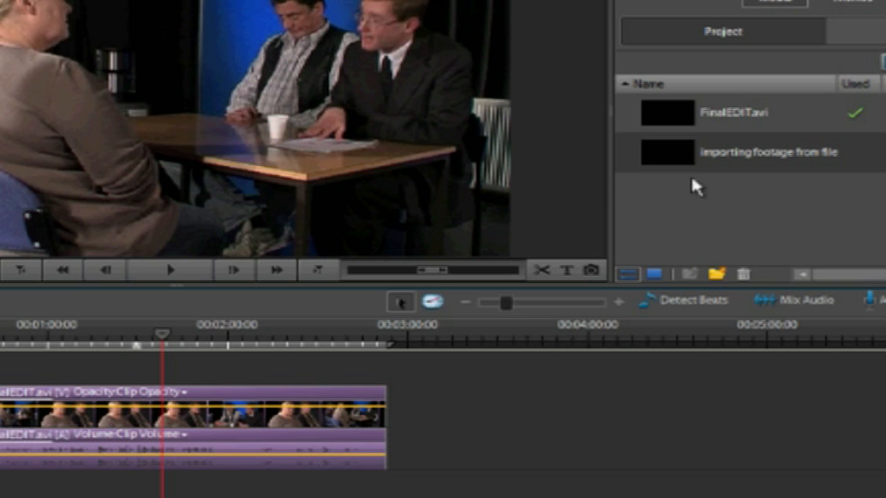
{"action": "mouse_move", "coordinate": [680, 157]}
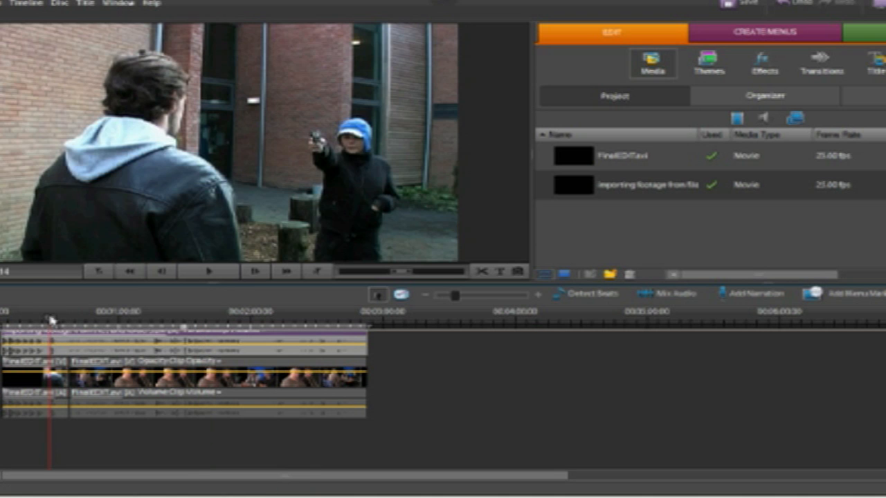
{"action": "left_click", "coordinate": [207, 270]}
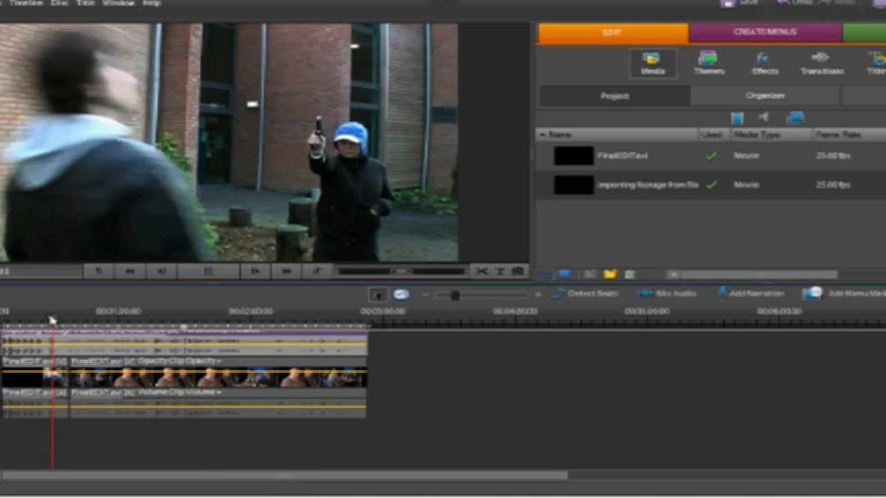